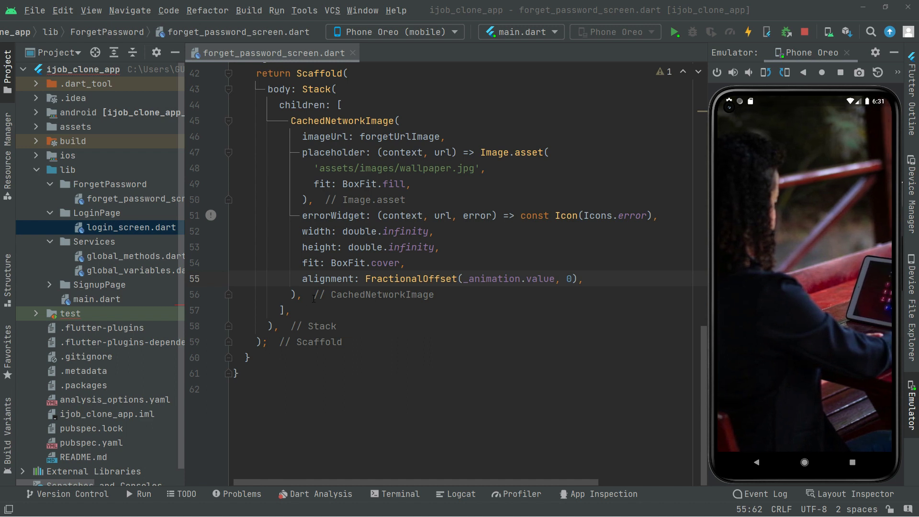
Step: After the background image, add a Padding with EdgeInsets.symmetric(horizontal: 16)
click(301, 293)
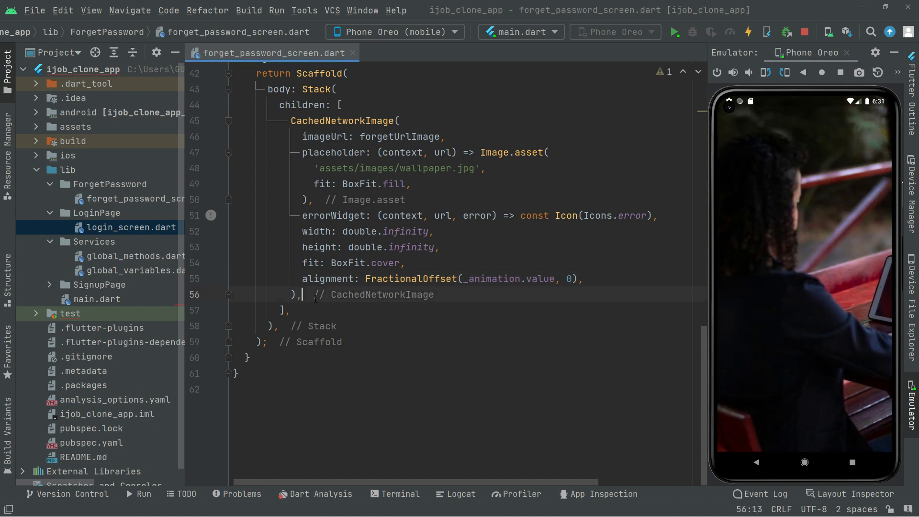
key(enter)
text(Padding(padding: padding))
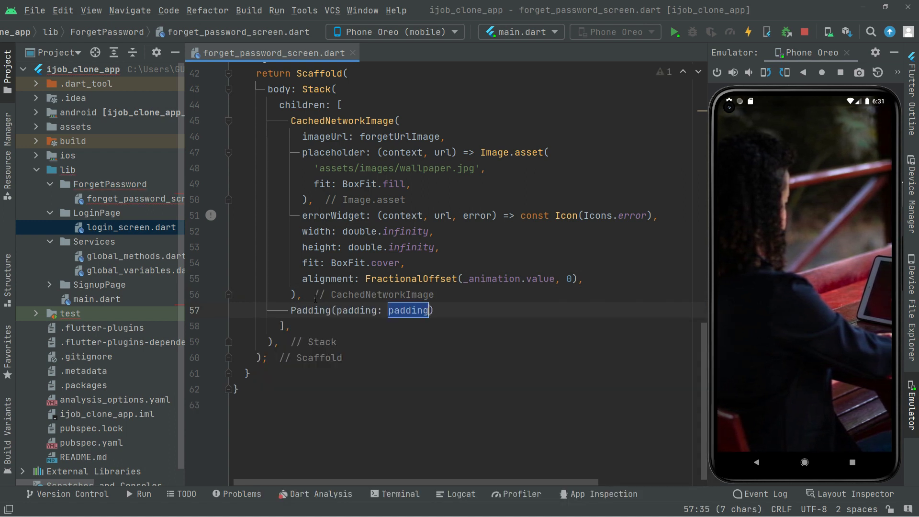
key(Delete)
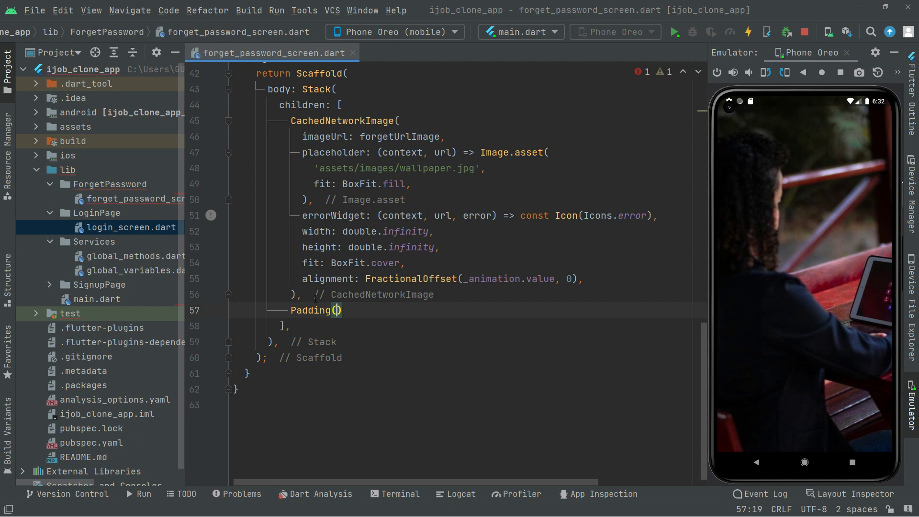
text(,)
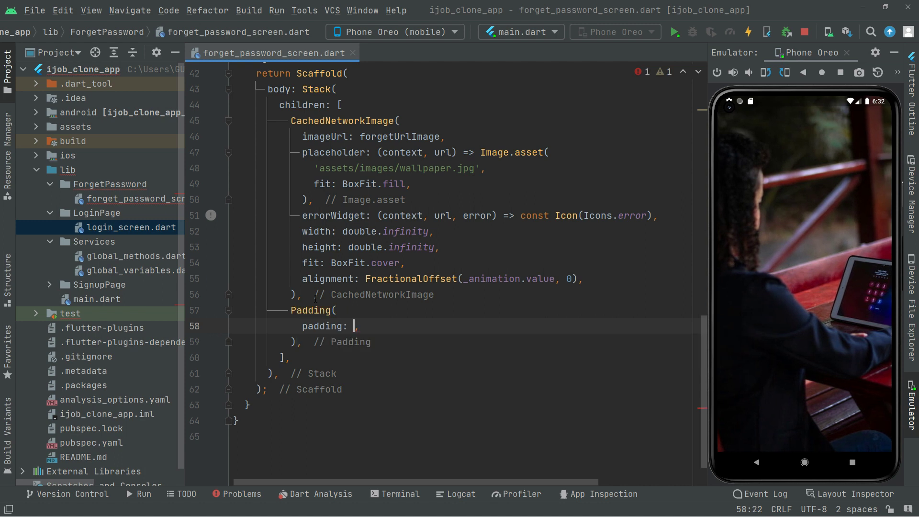
text(Edge)
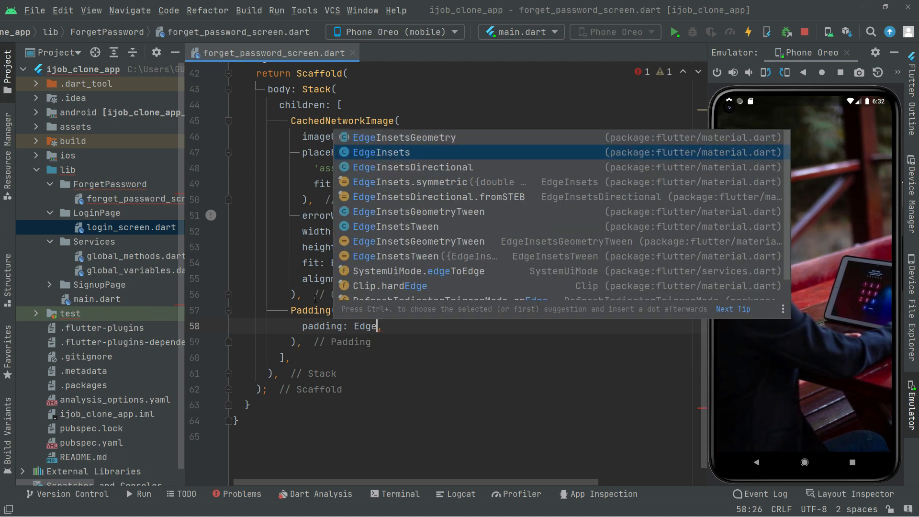
click(408, 182)
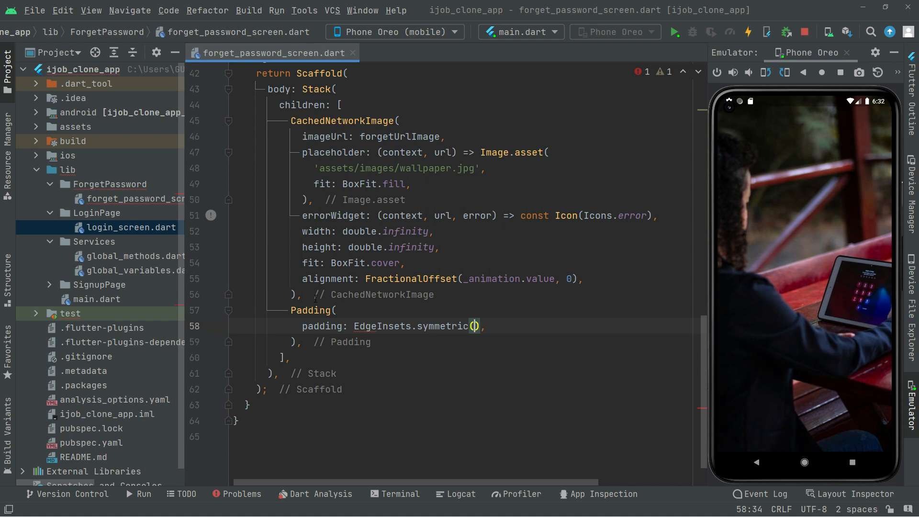
text(ho)
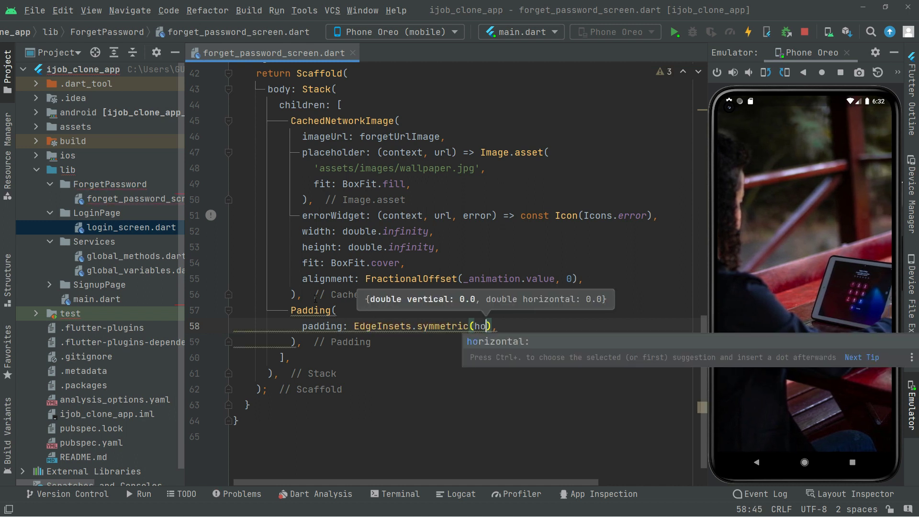
key(Tab)
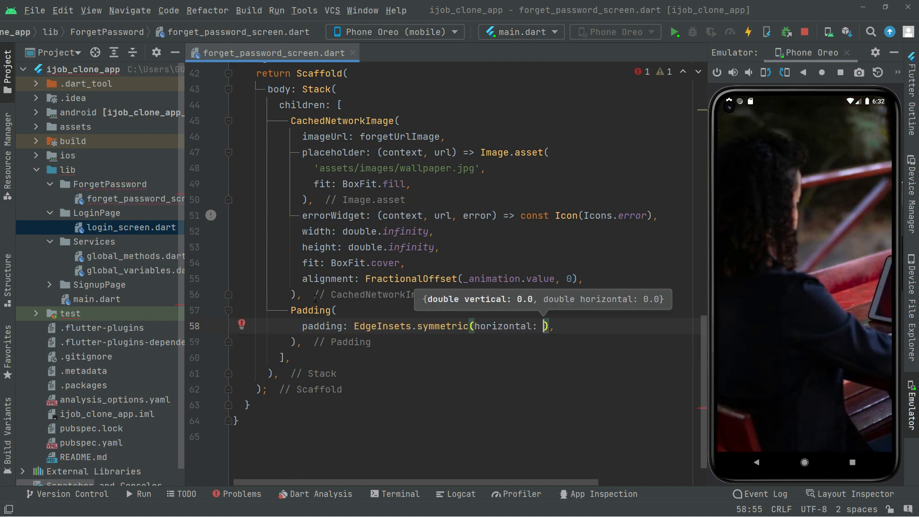
text(16)
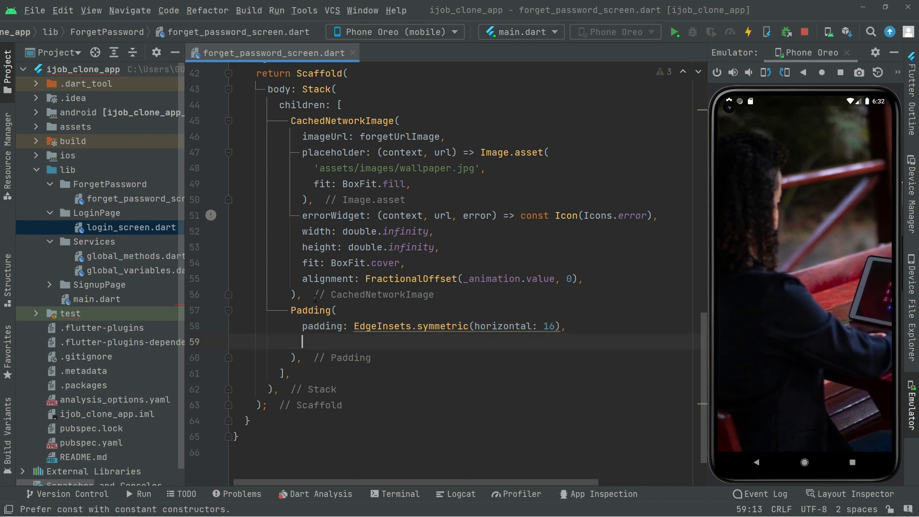
Step: Give the Padding a ListView child with an empty children list
text(child: ,)
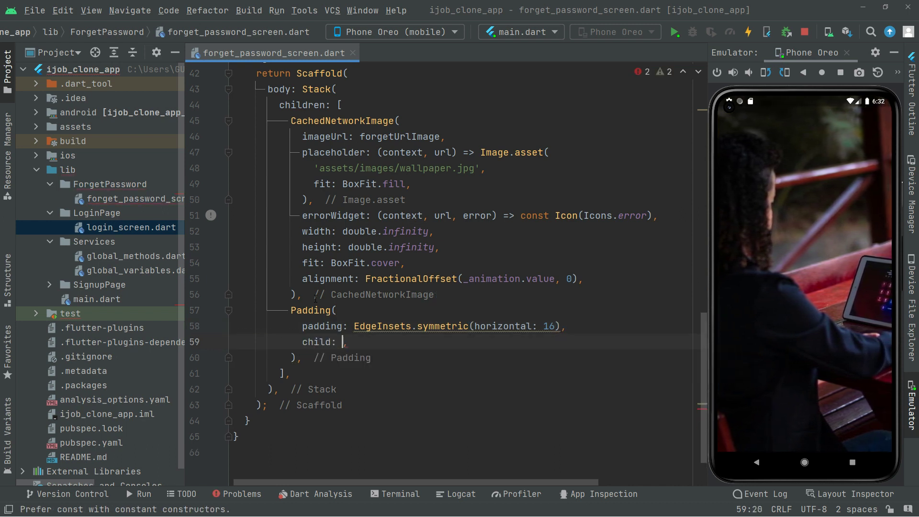
text(ListView()
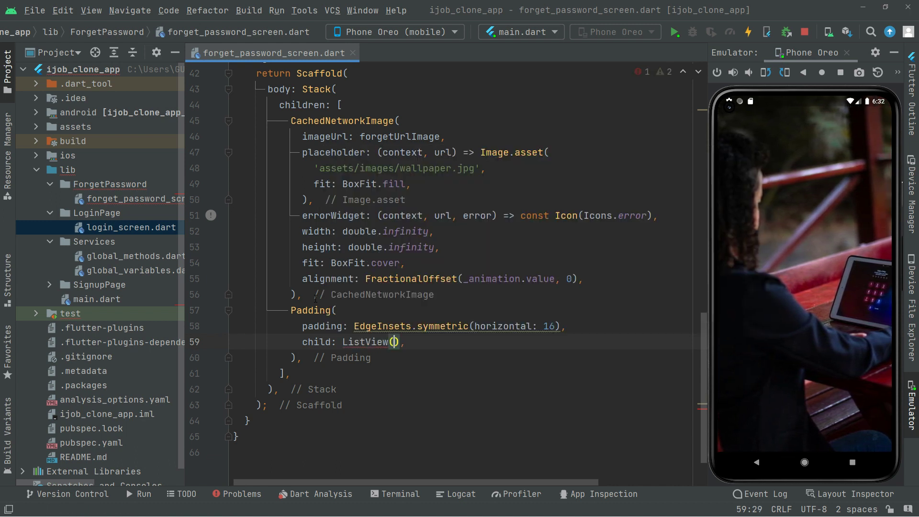
text(children: [)
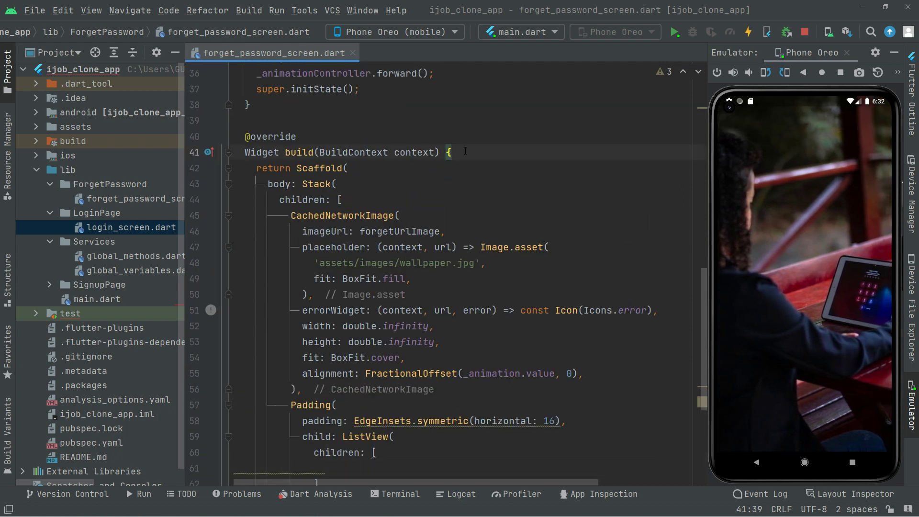
Step: Declare Size size = MediaQuery.of(context).size; at the top of build()
text(Size)
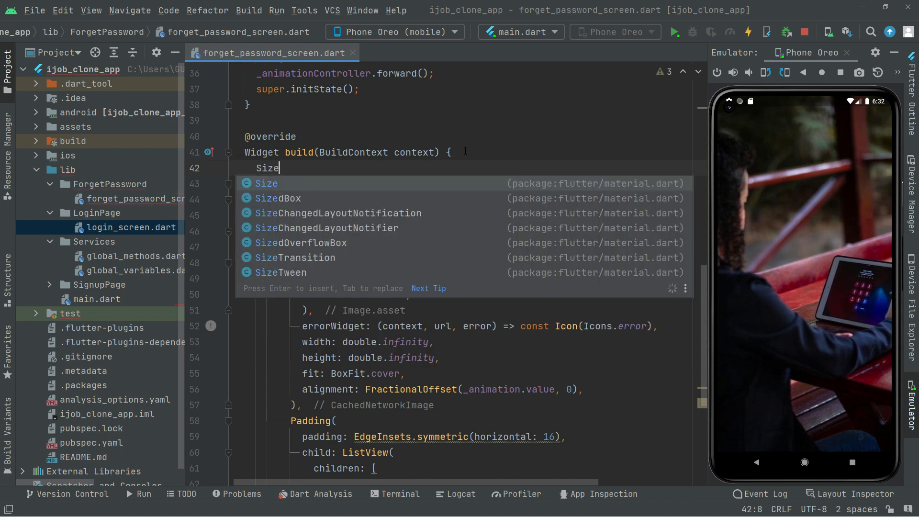
text(size)
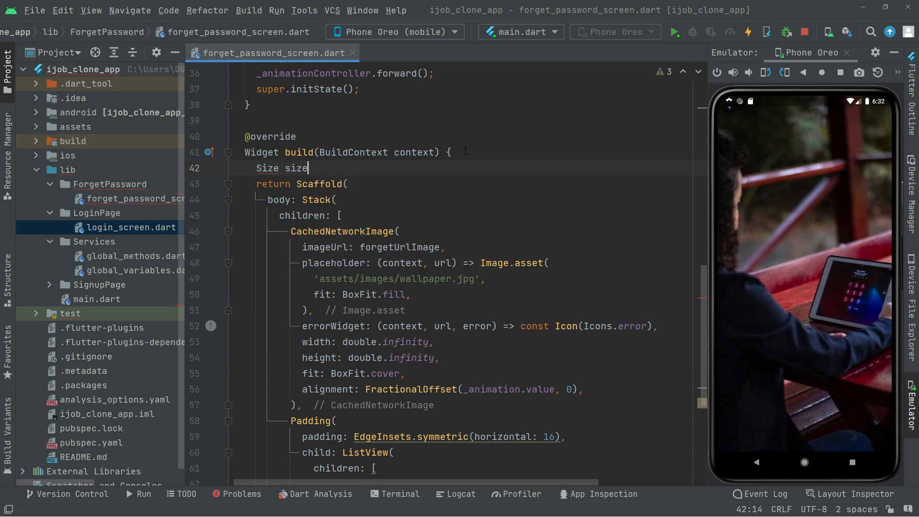
text(= M)
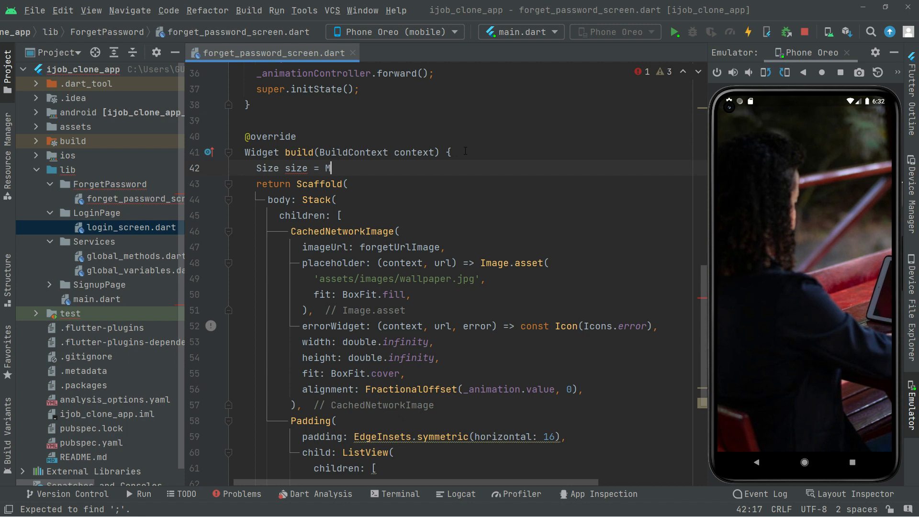
text(ediaQuery)
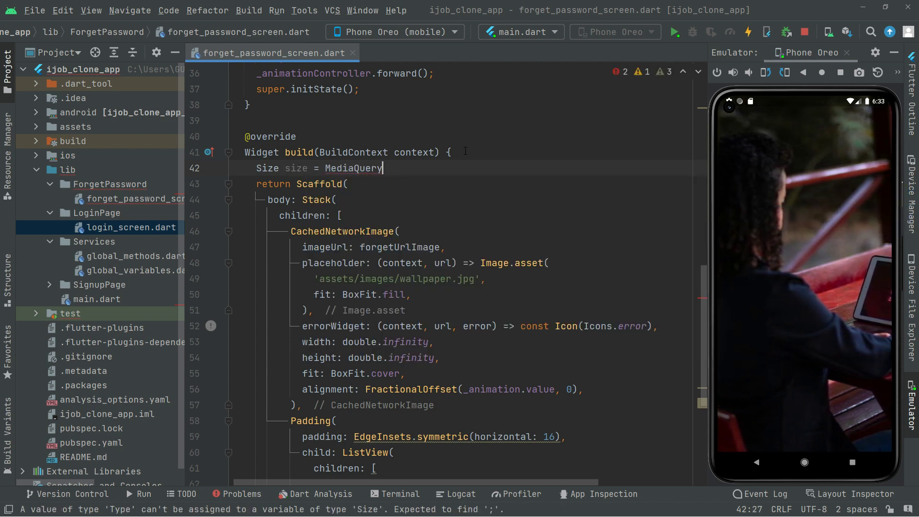
text(.of(context))
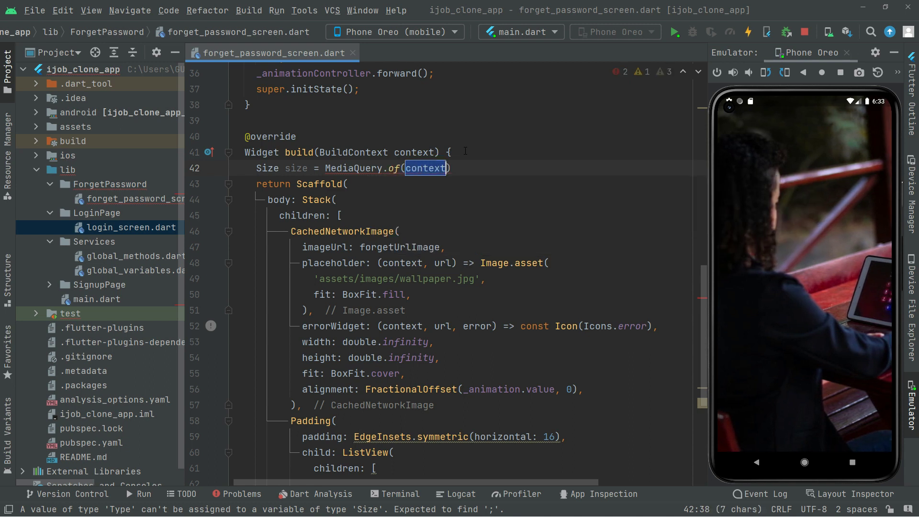
text(.s)
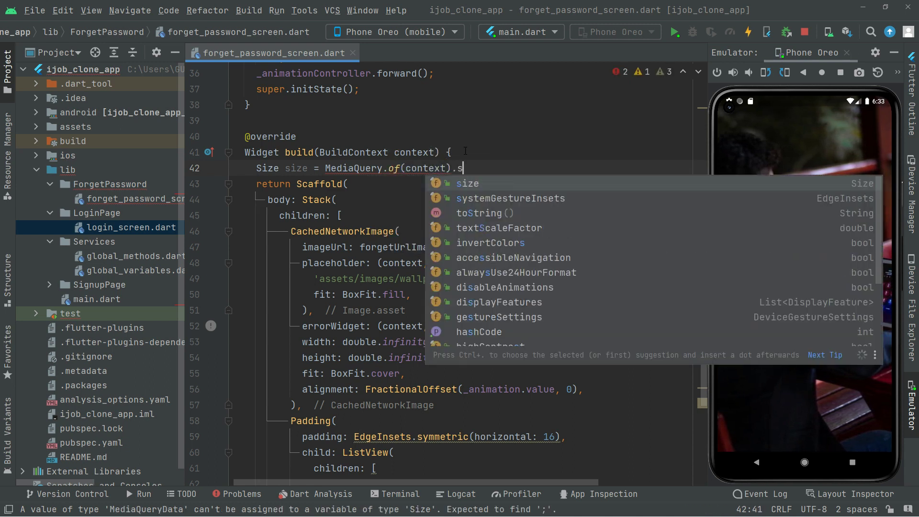
text(ize;)
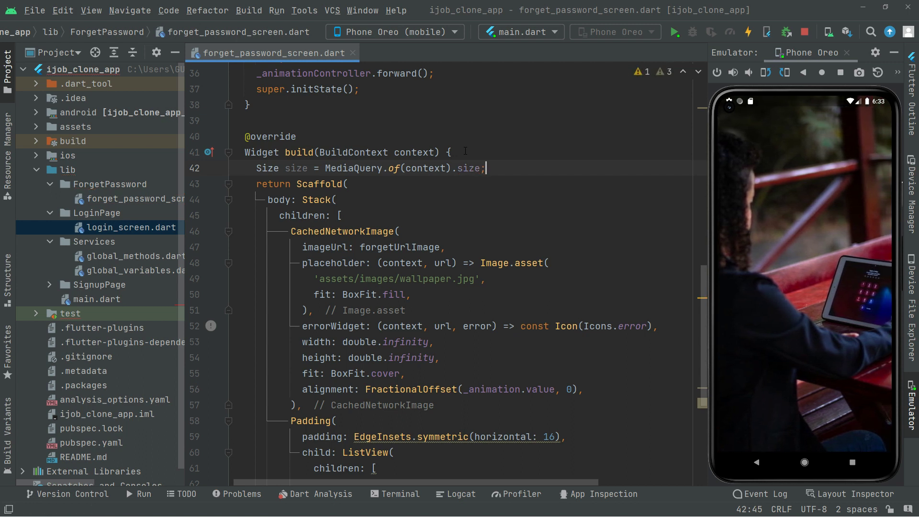
double_click(295, 168)
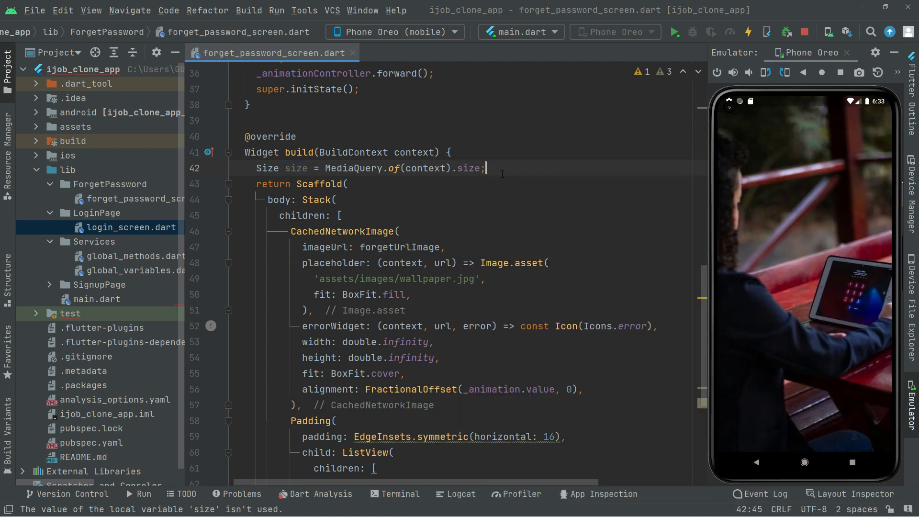
Step: Start the ListView children with a SizedBox of height size.height * 0.1
scroll(down, 3)
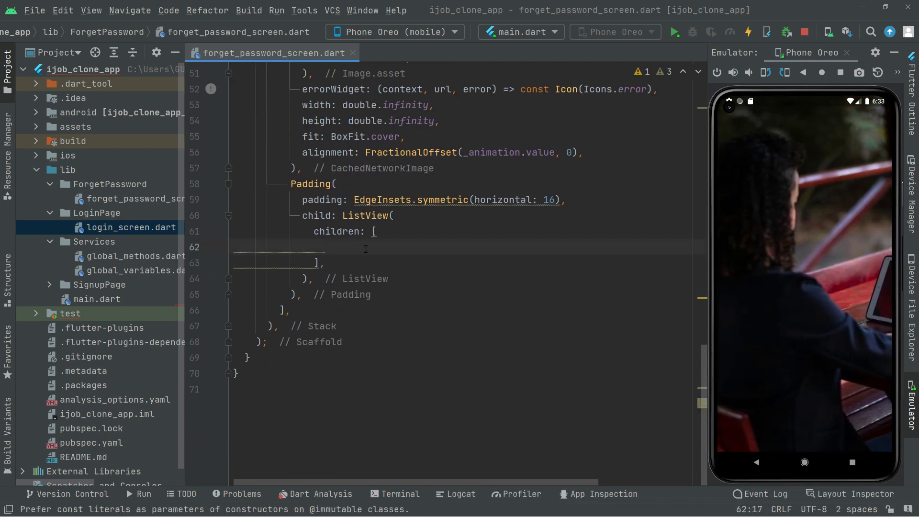
text(Six)
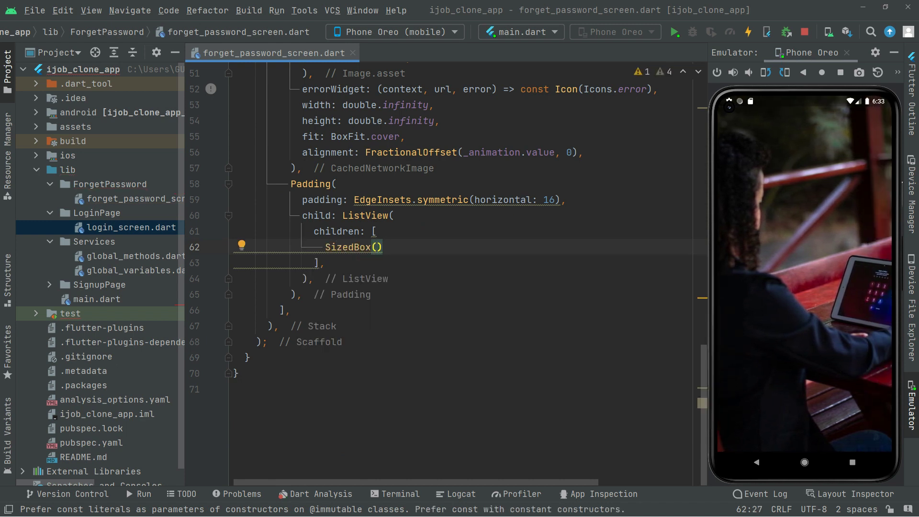
click(377, 247)
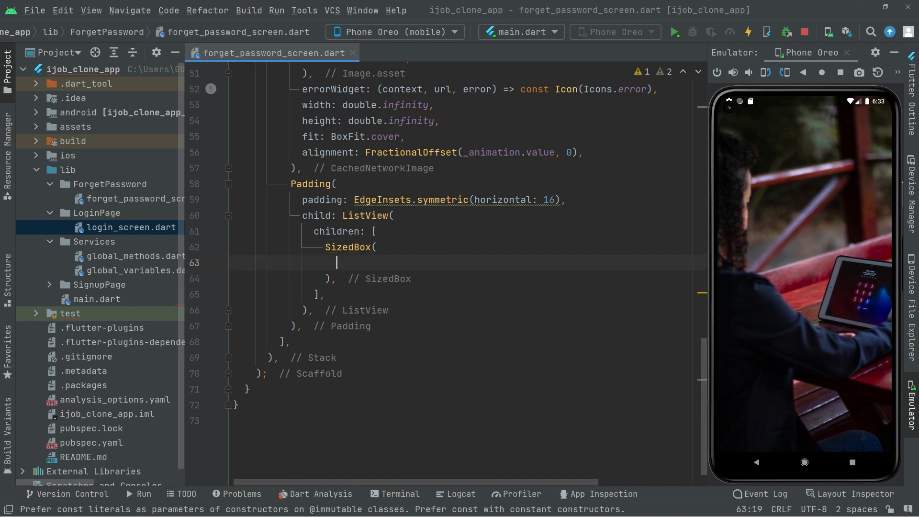
text(height: s,)
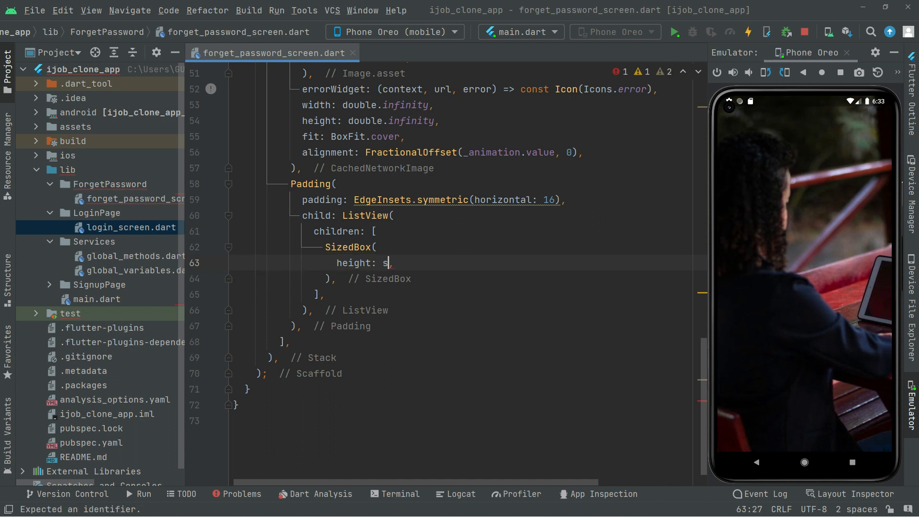
text(ize.)
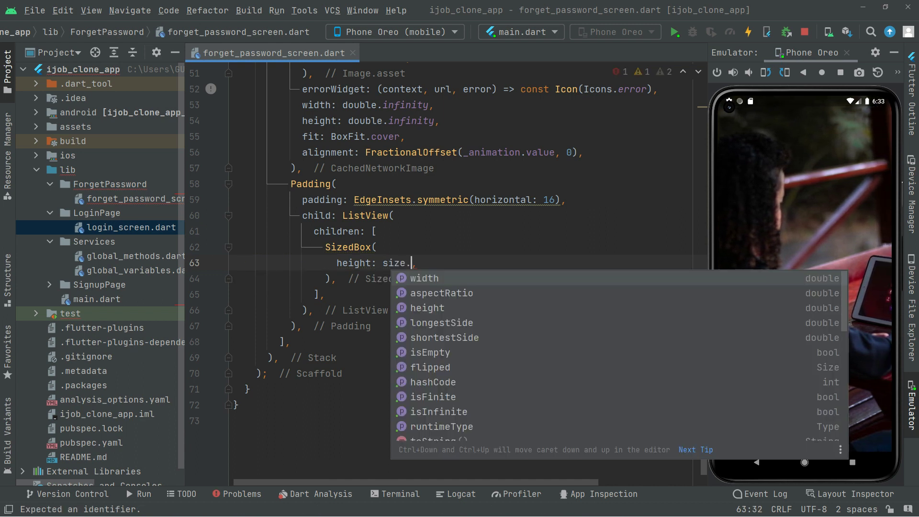
text(height *)
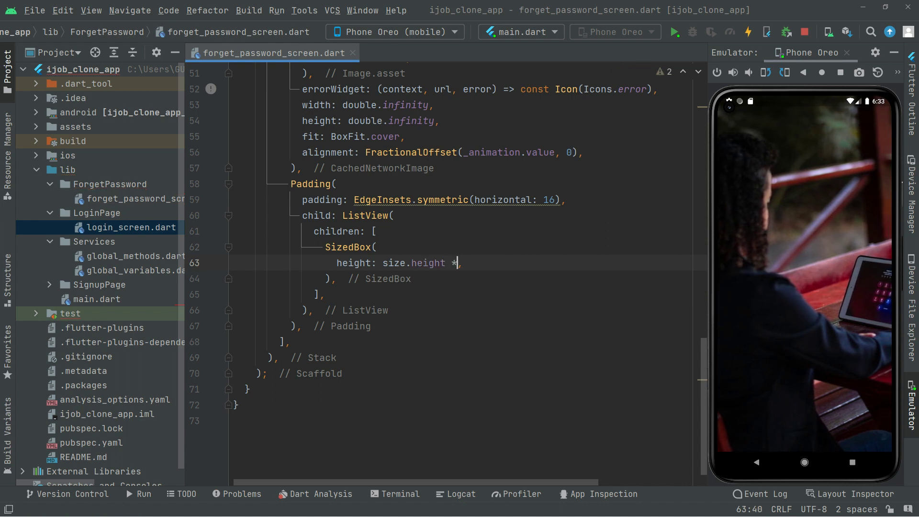
text(0)
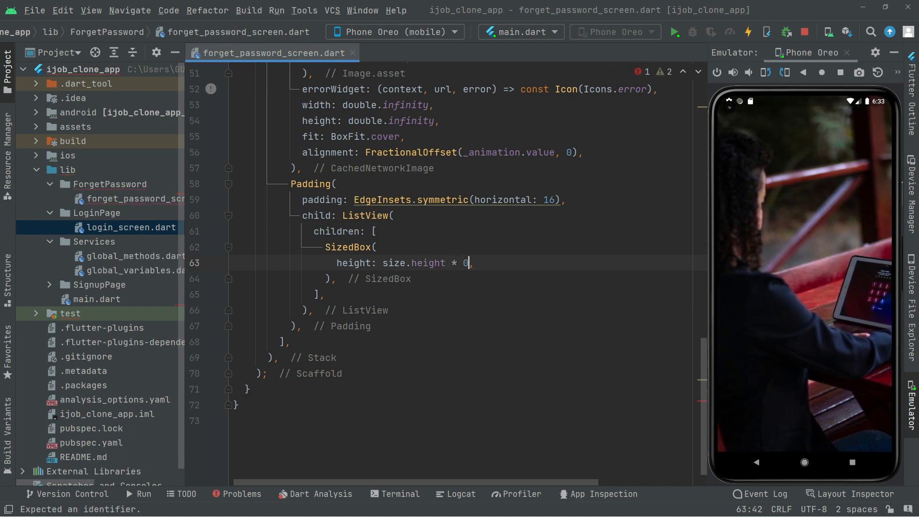
text(.1)
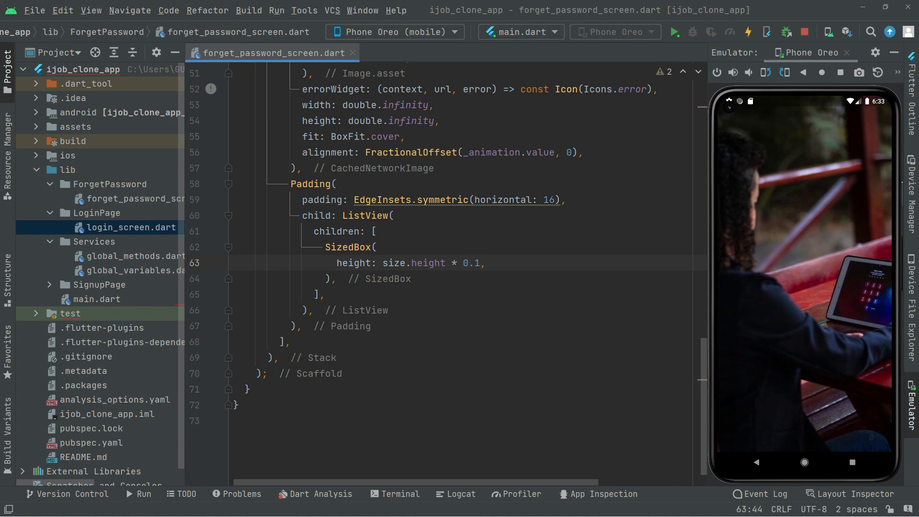
Step: Begin a Text widget on the line after the spacer box
click(485, 262)
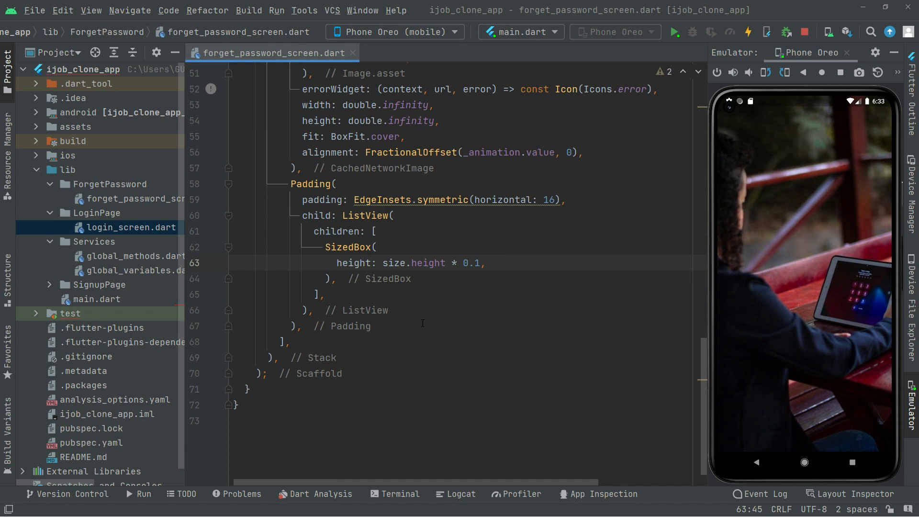
text(Text9)
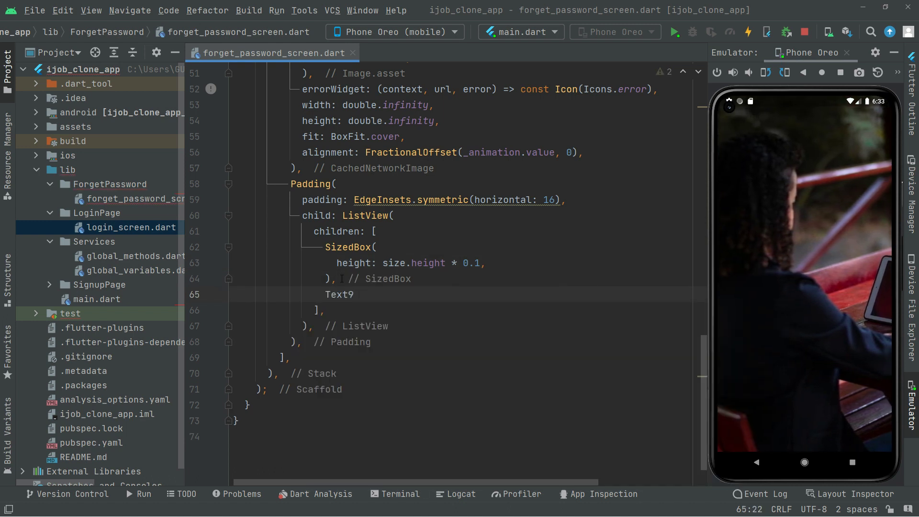
Step: Write the Text 'Forget Password' with a TextStyle argument
text(())
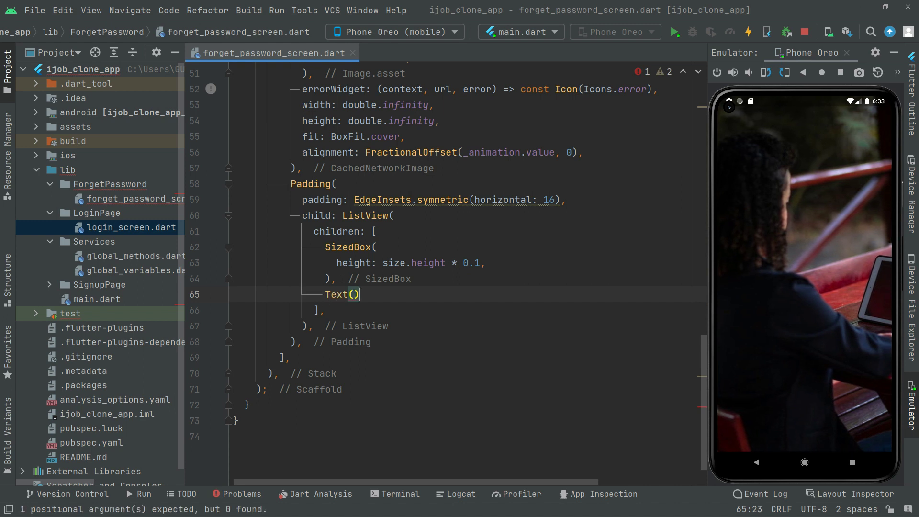
text(,)
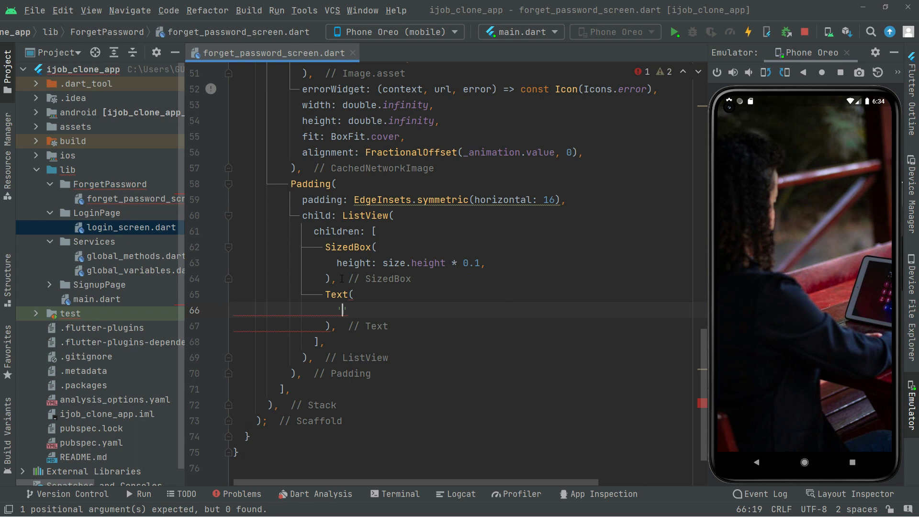
text('Forget')
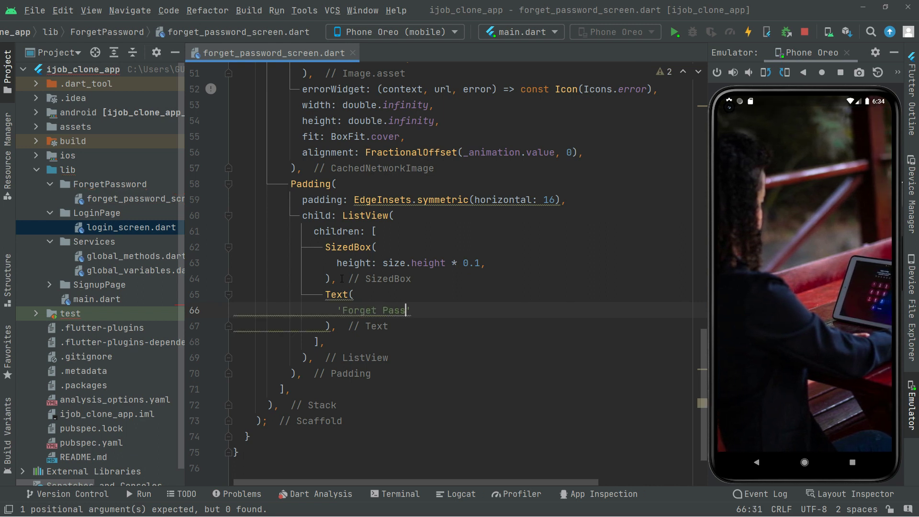
text(word)
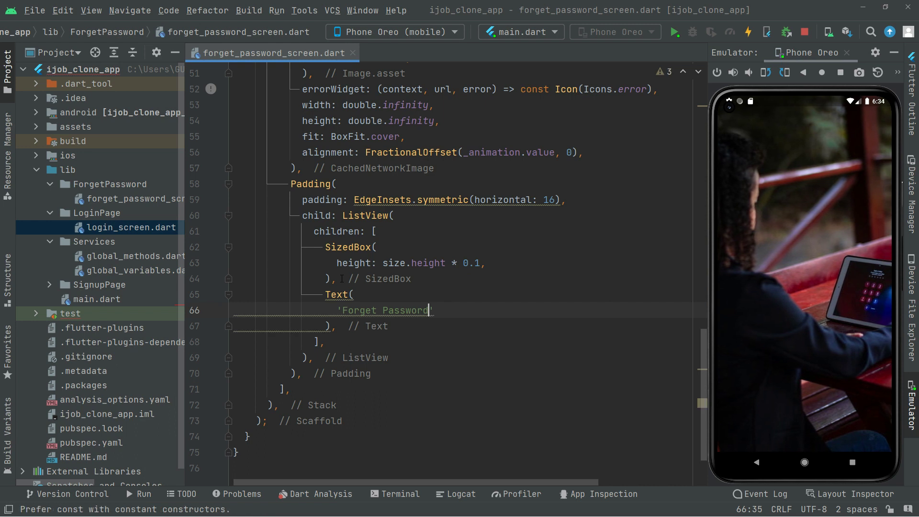
text(,)
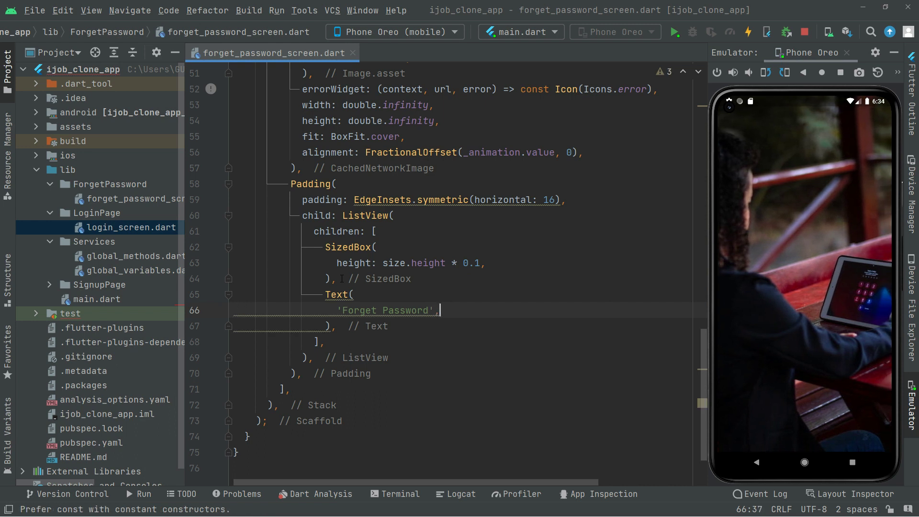
text(style: TextStyle()
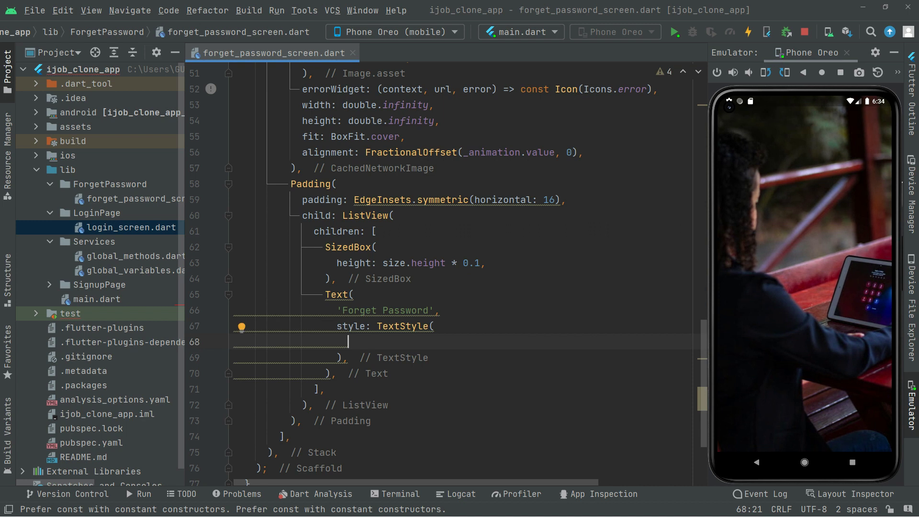
Step: Style the title with color Colors.white and fontWeight FontWeight.bold
text(color: C)
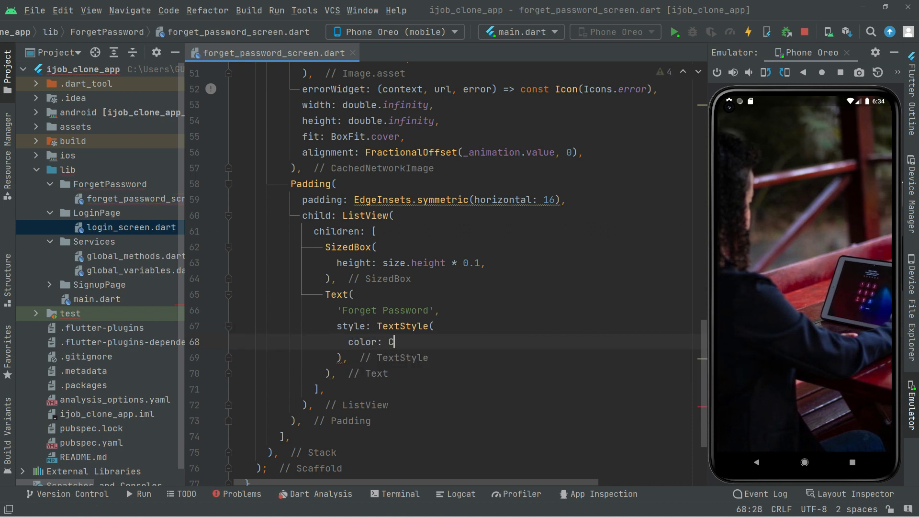
text(olors.)
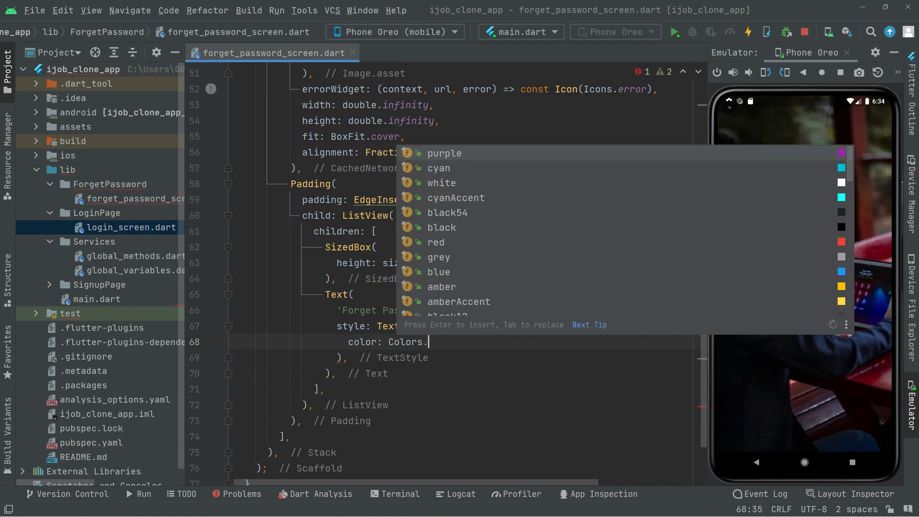
text(w)
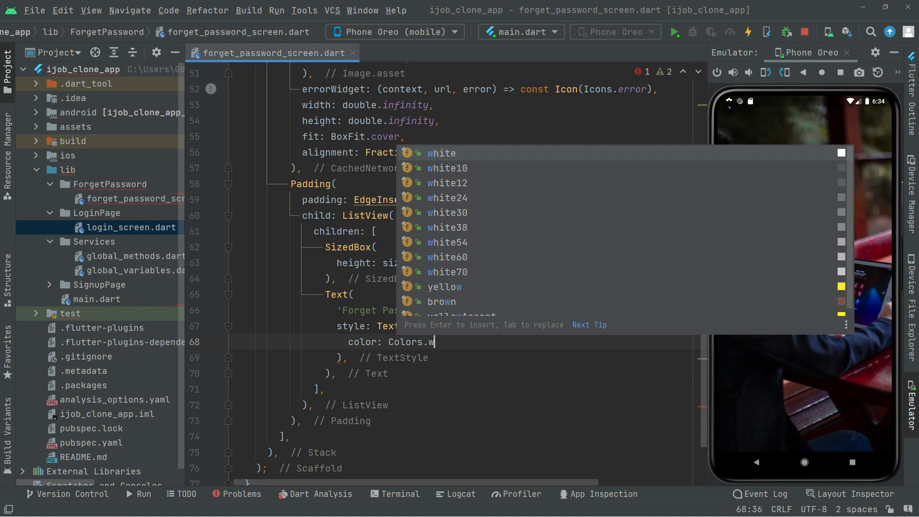
key(Enter)
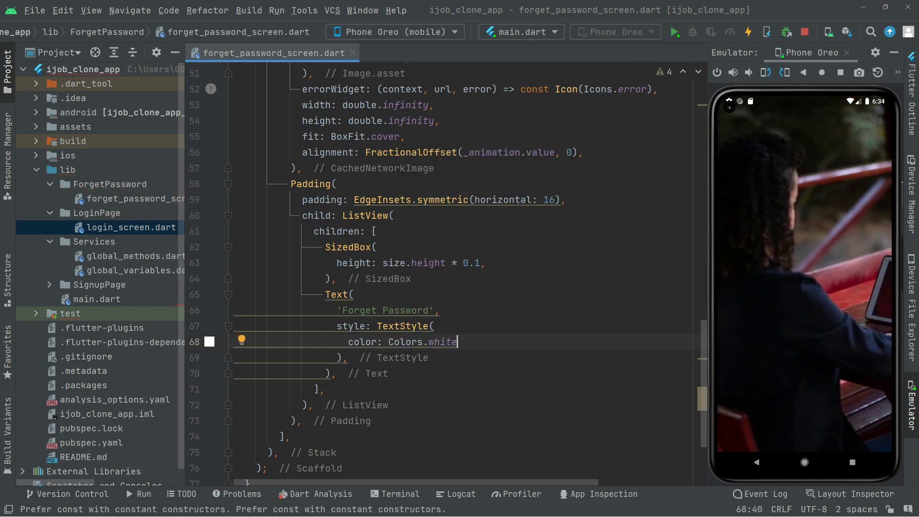
key(enter)
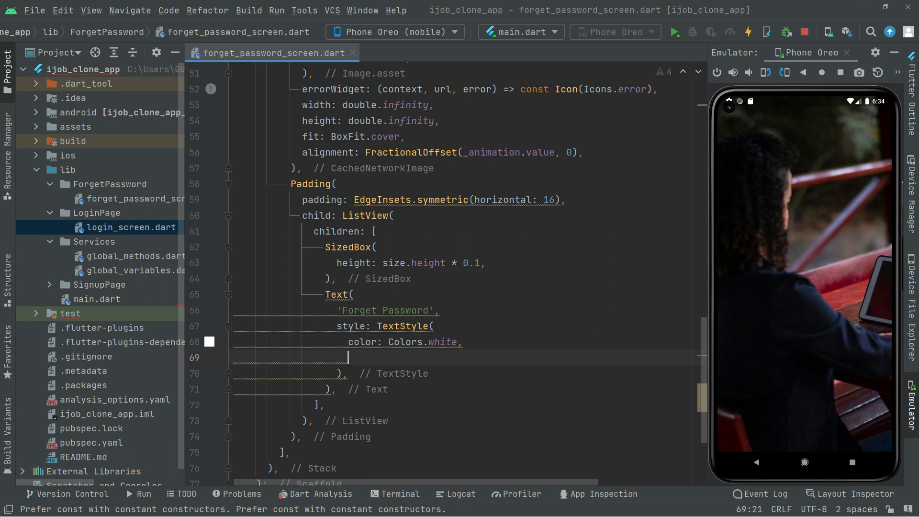
text(fontWeight: f)
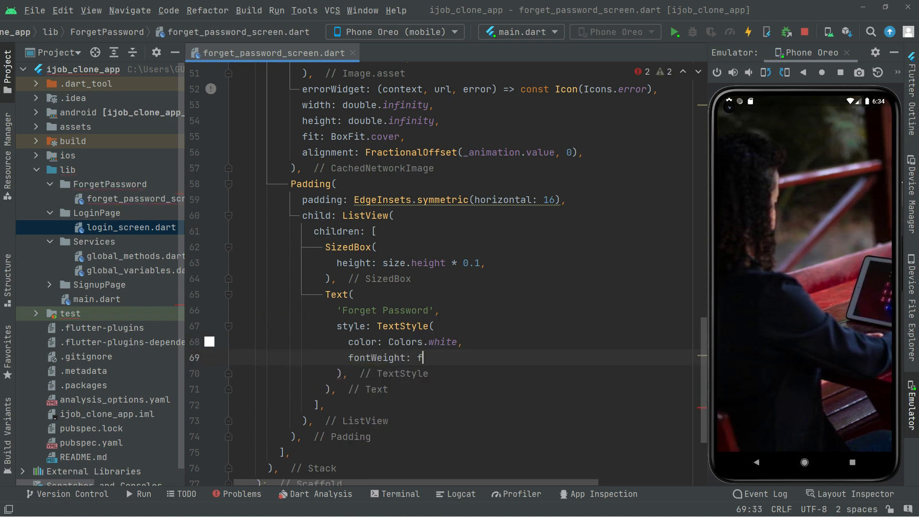
text(ontWeight)
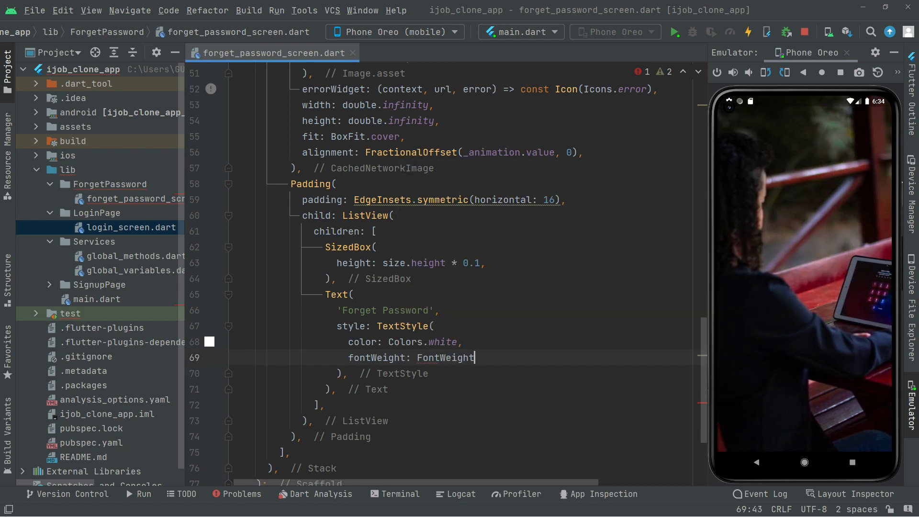
text(.bold)
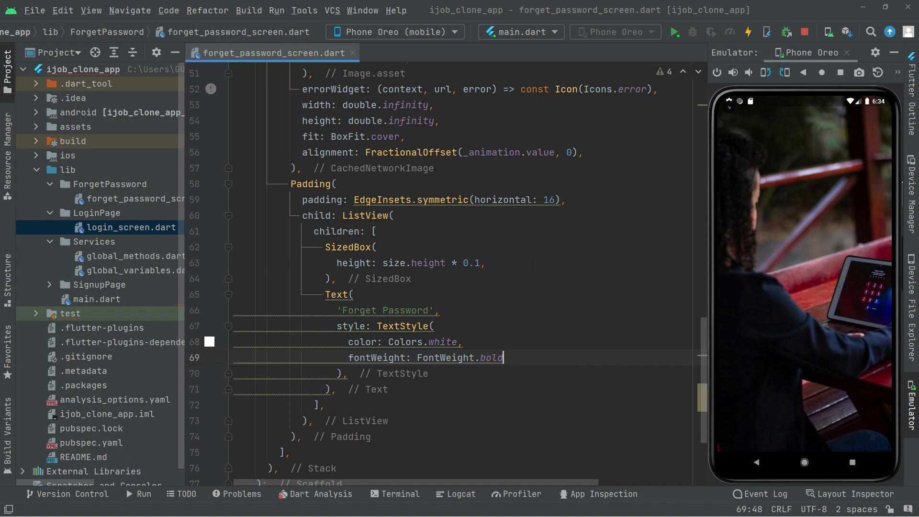
Step: Set the title fontSize to 40 and hot reload to show the heading
key(Enter)
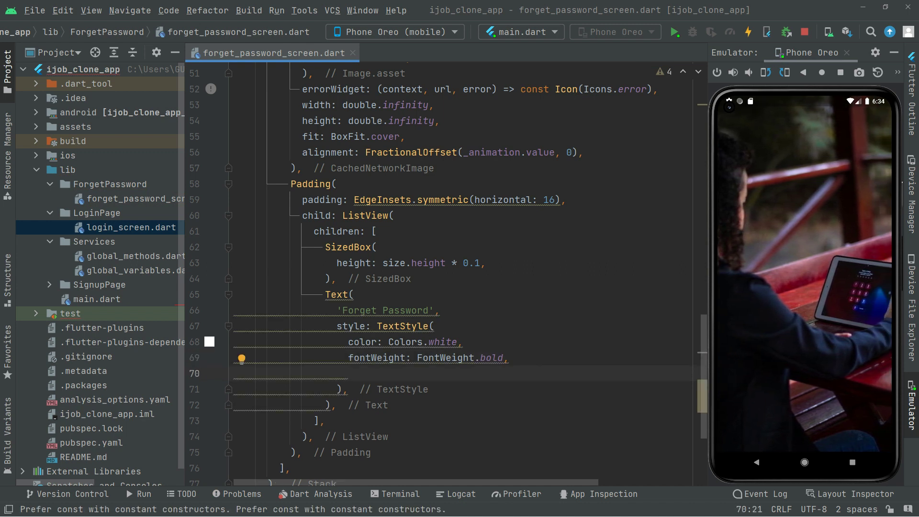
text(fontSize: 55)
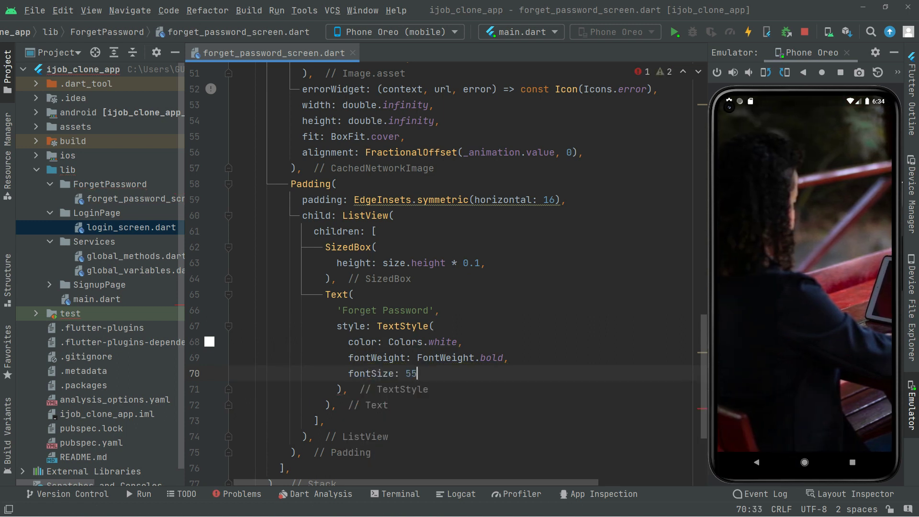
key(Backspace)
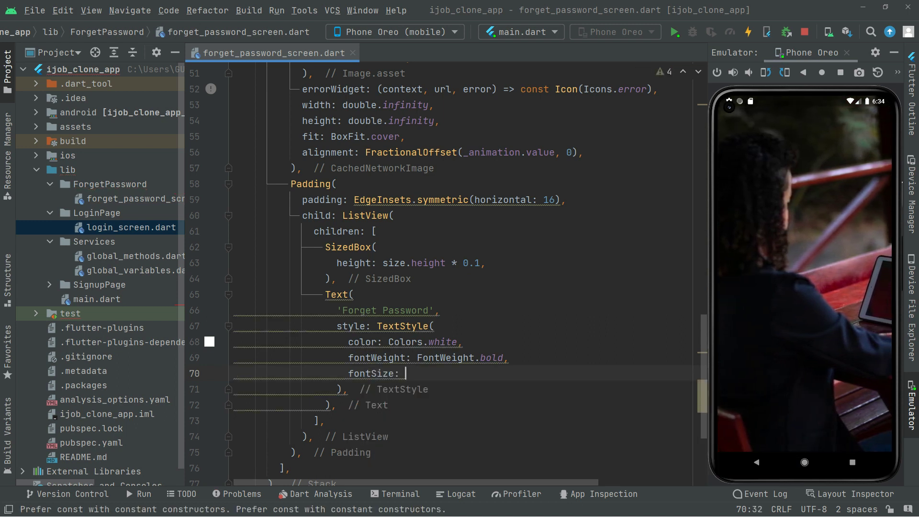
text(40)
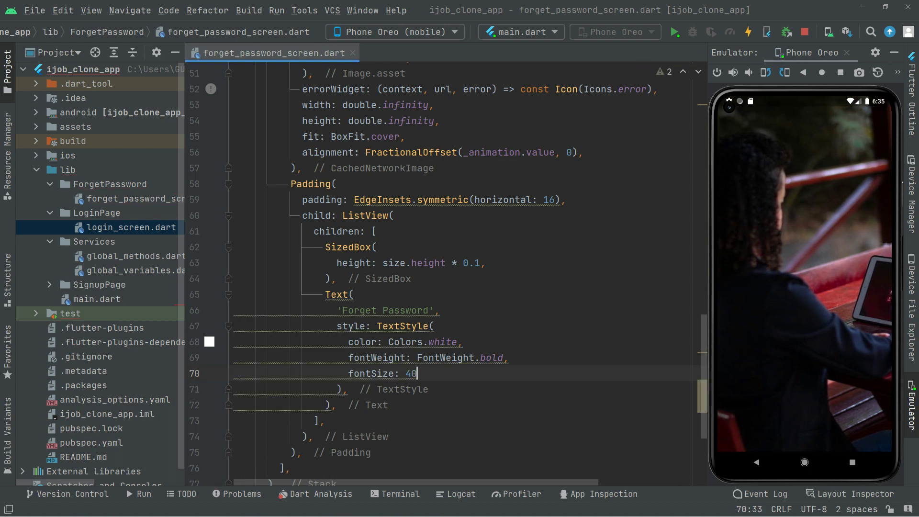
text(,)
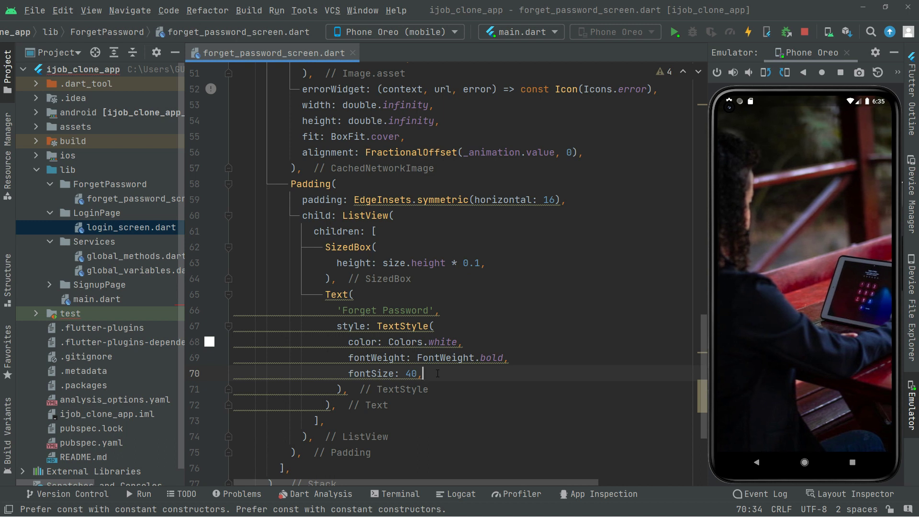
click(747, 32)
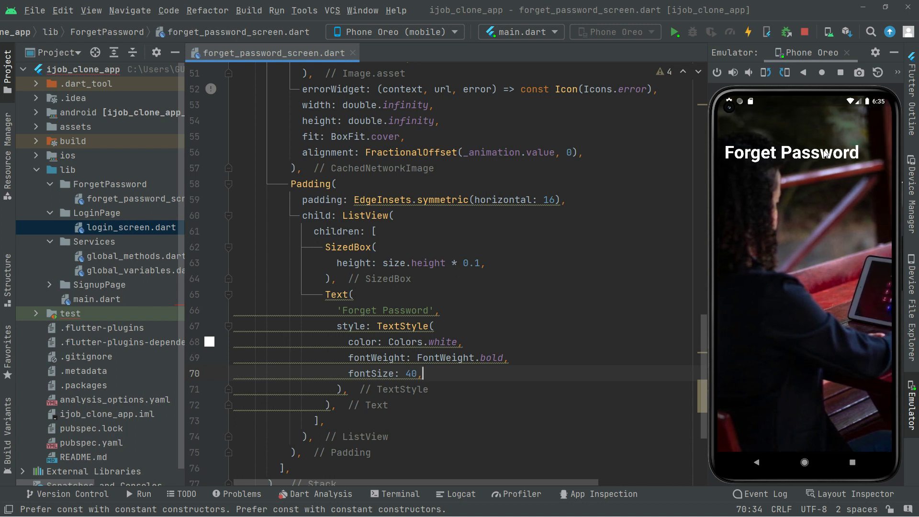
click(510, 357)
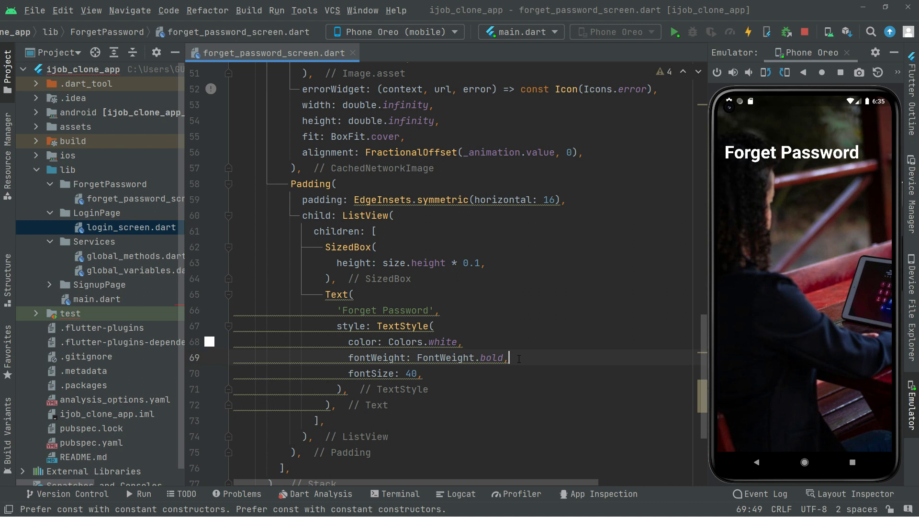
Step: Add fontFamily 'Signatra' to the title and raise fontSize to 55
text(fontFamily: '',)
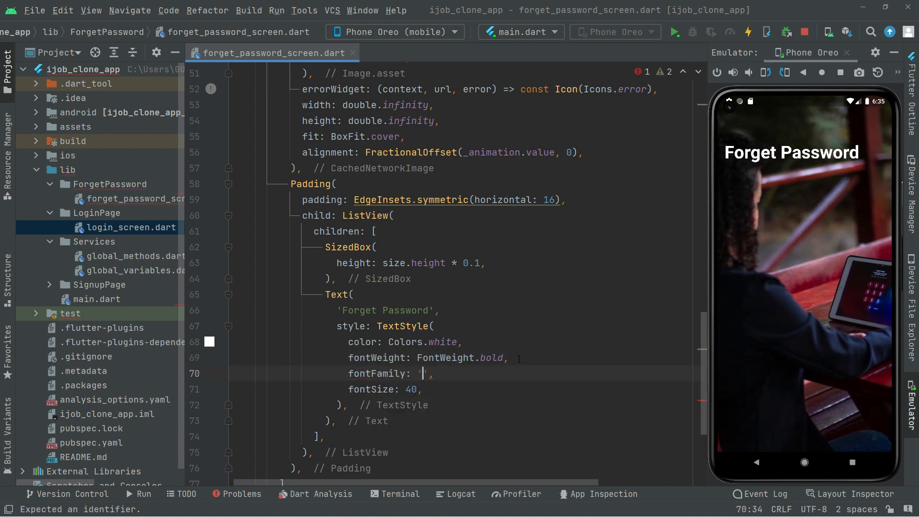
text('Sig)
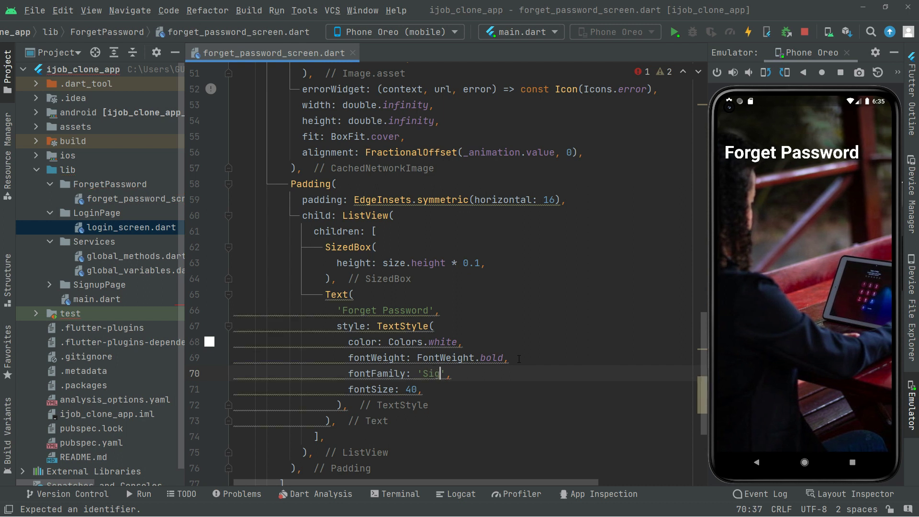
text(na)
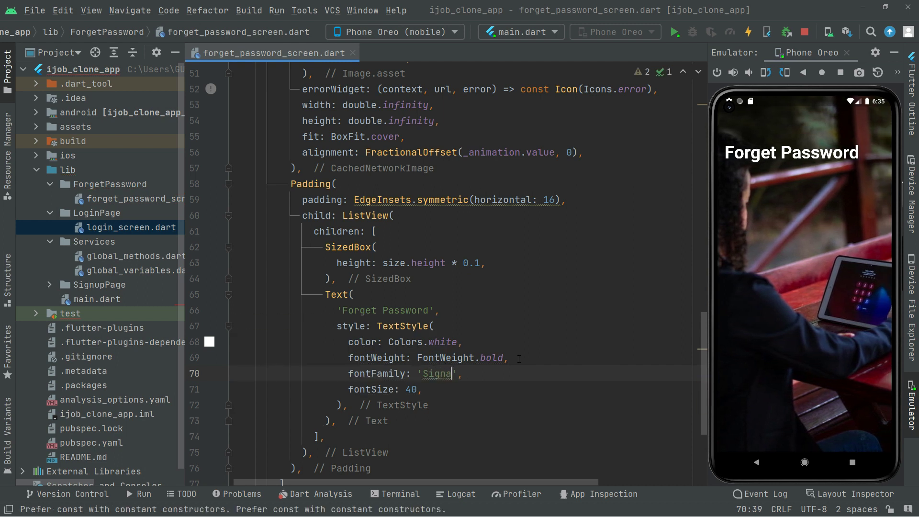
text(tra)
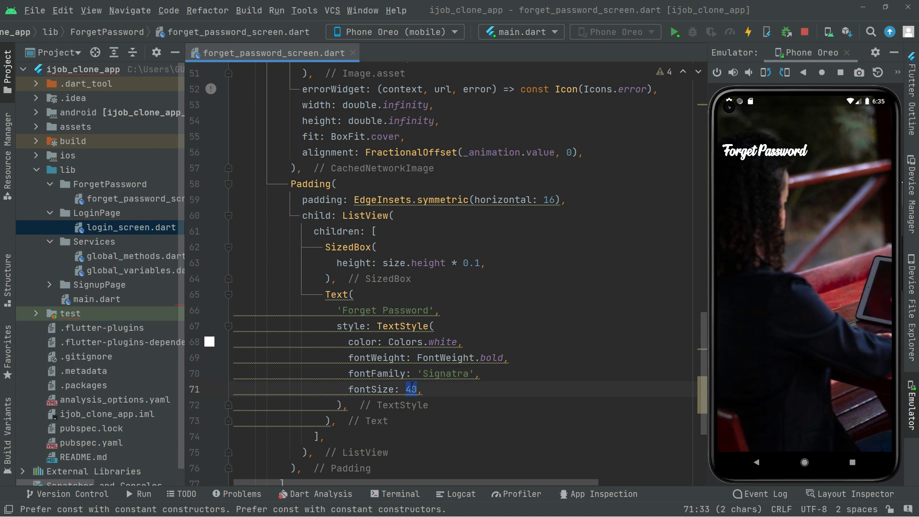
text(55)
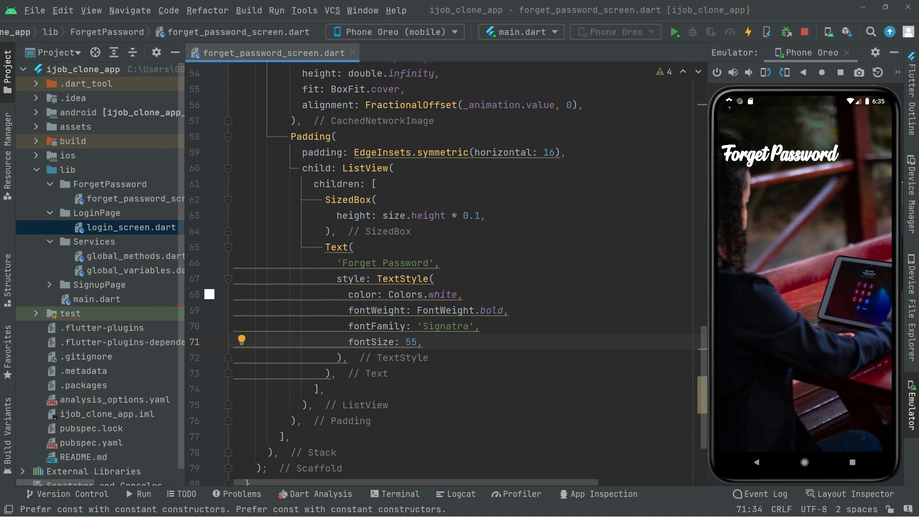
scroll(down, 3)
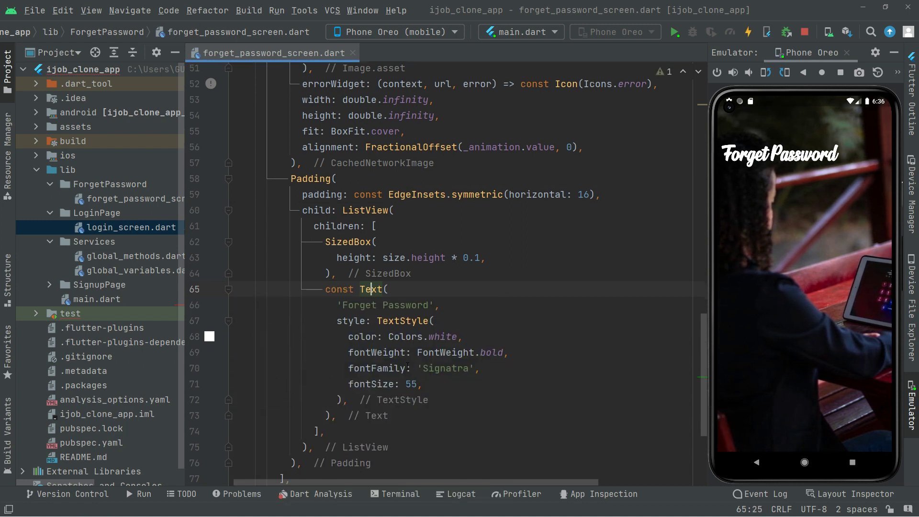
Step: Duplicate the title Text below itself and change its string to 'Email address'
scroll(down, 3)
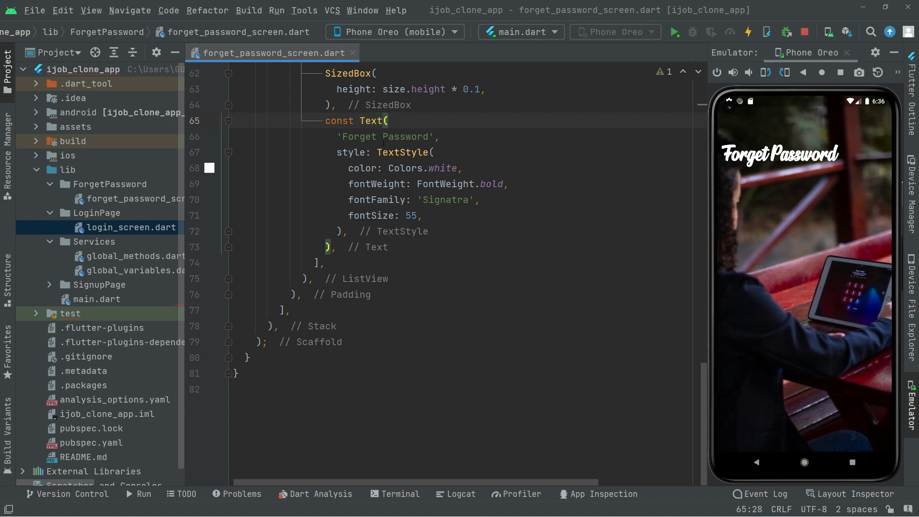
drag(361, 121, 336, 247)
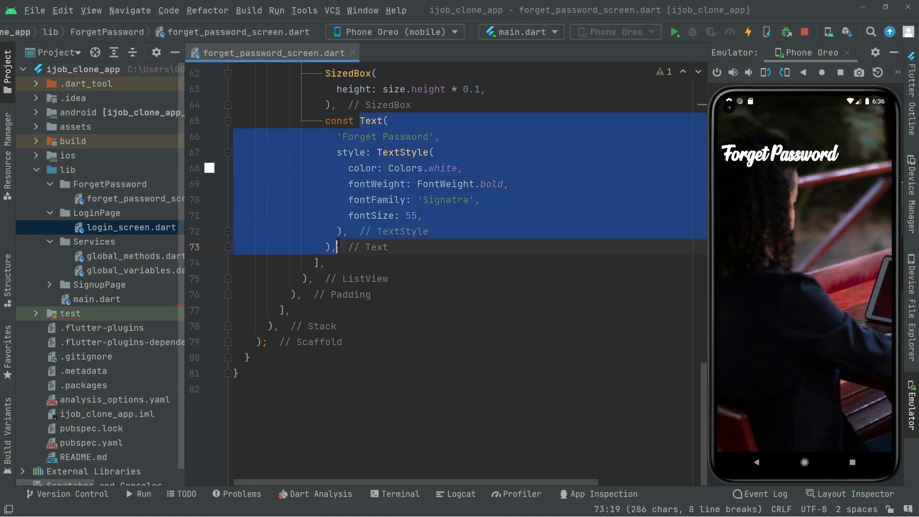
click(337, 247)
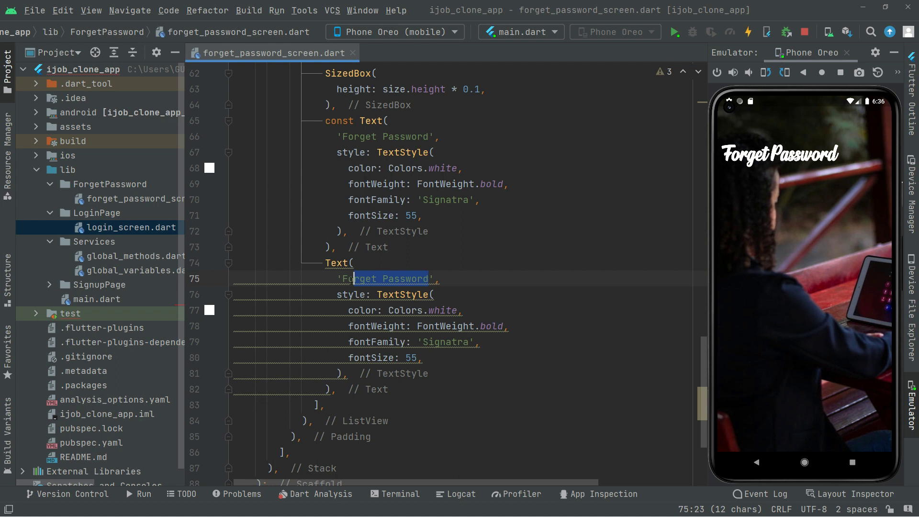
text(Email addre',)
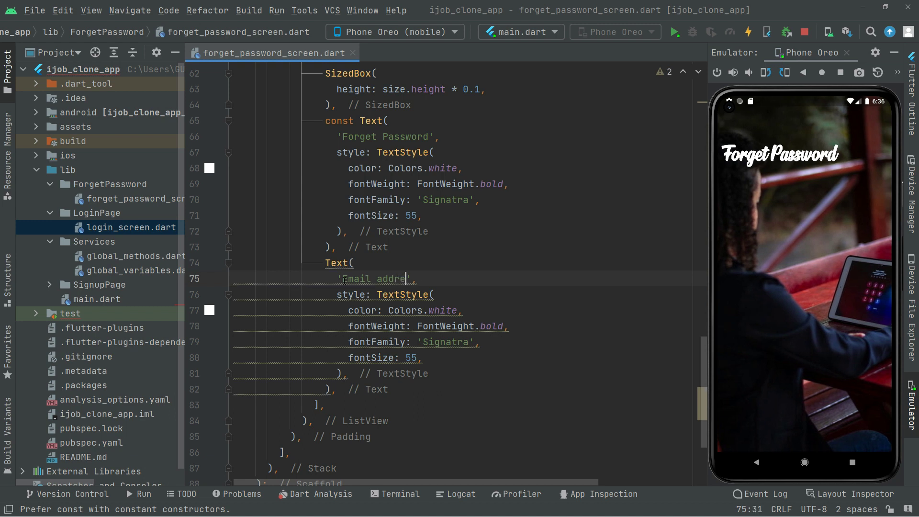
text(ss)
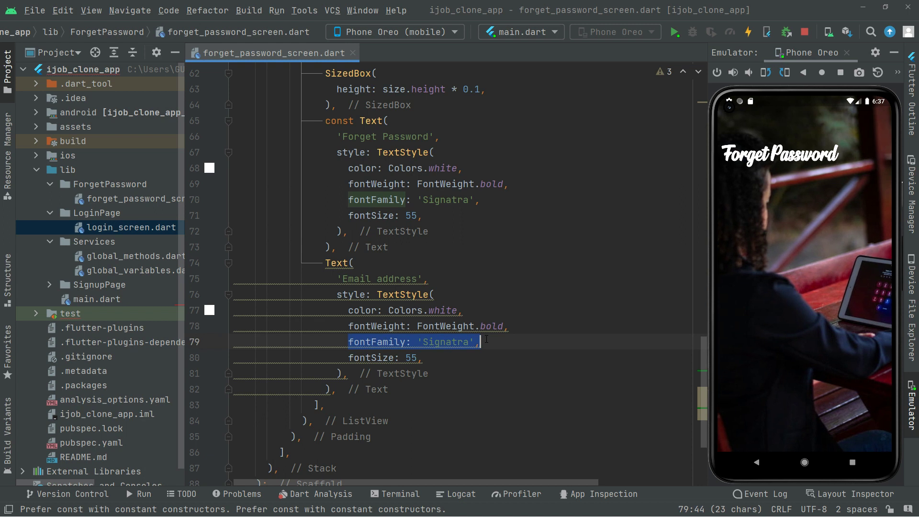
Step: Replace the label's fontFamily with fontStyle FontStyle.italic and mark it const
key(Delete)
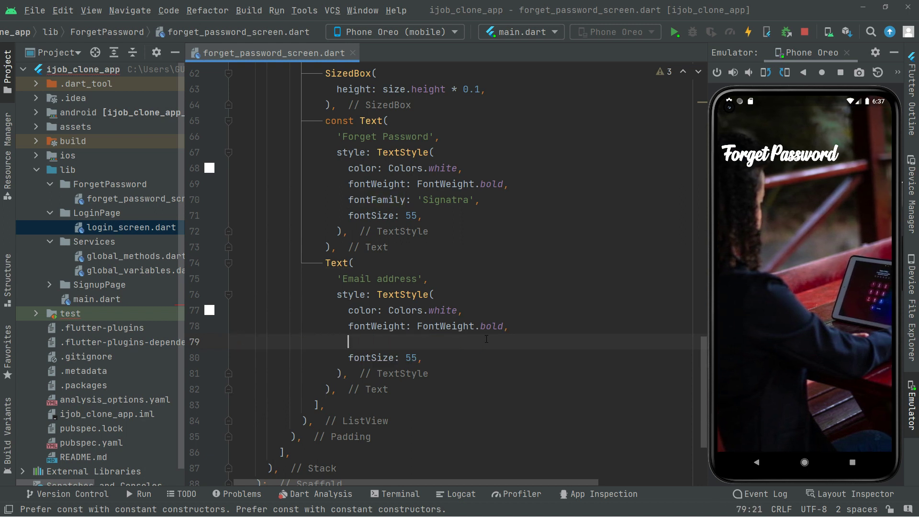
text(fontStyle: FontStyle,)
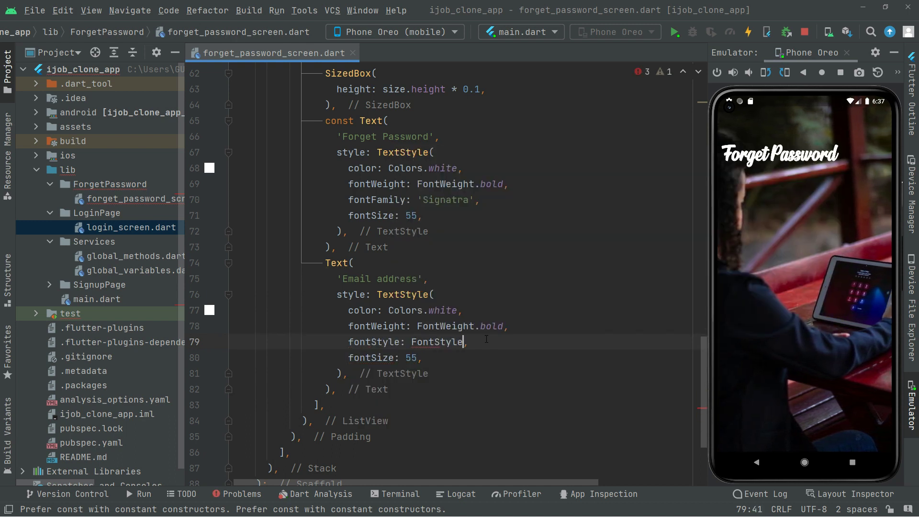
text(.italic)
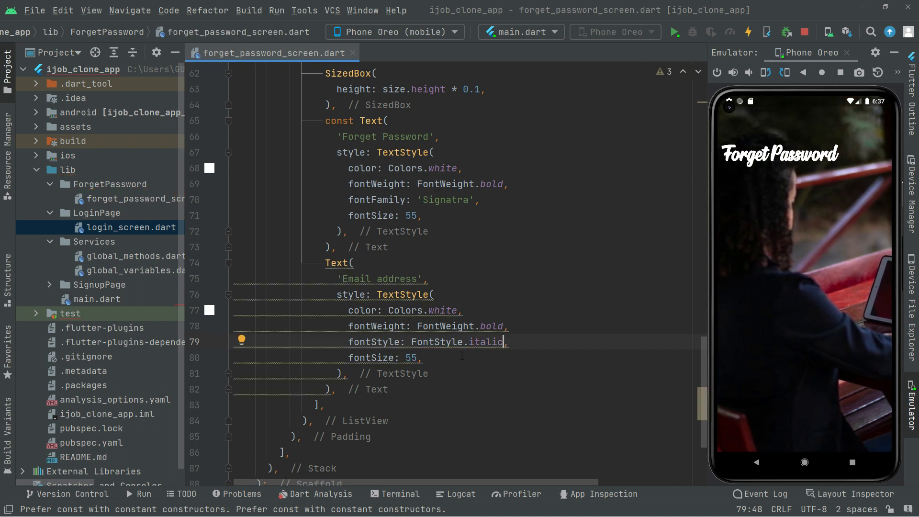
click(336, 262)
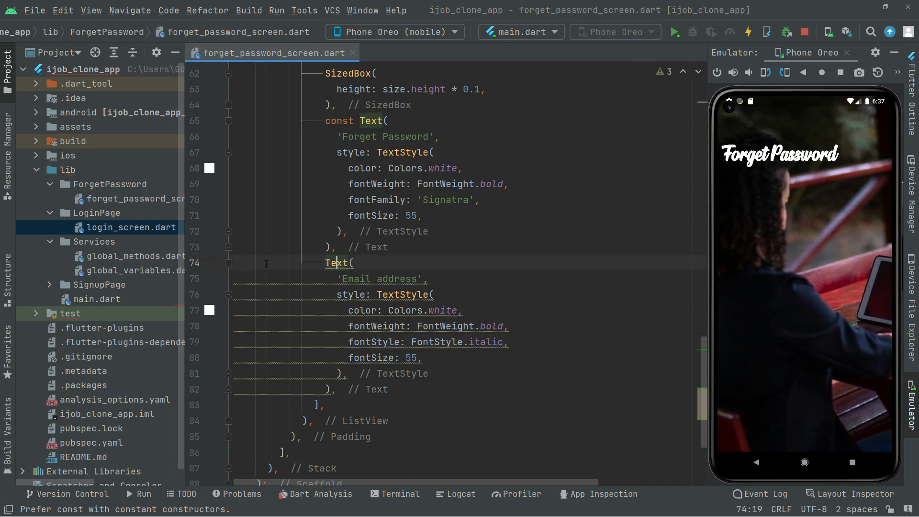
text(const)
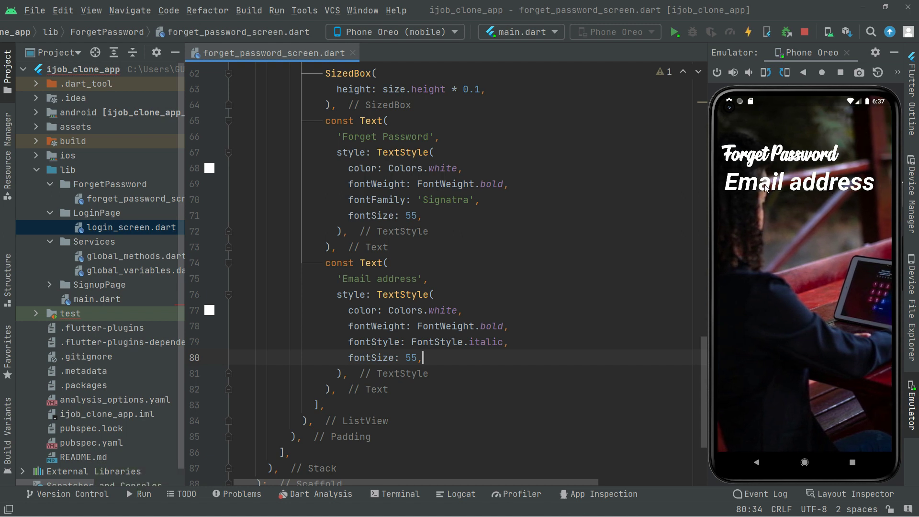
Step: Set the Email address label fontSize to 18 and start a SizedBox spacer above it
double_click(411, 357)
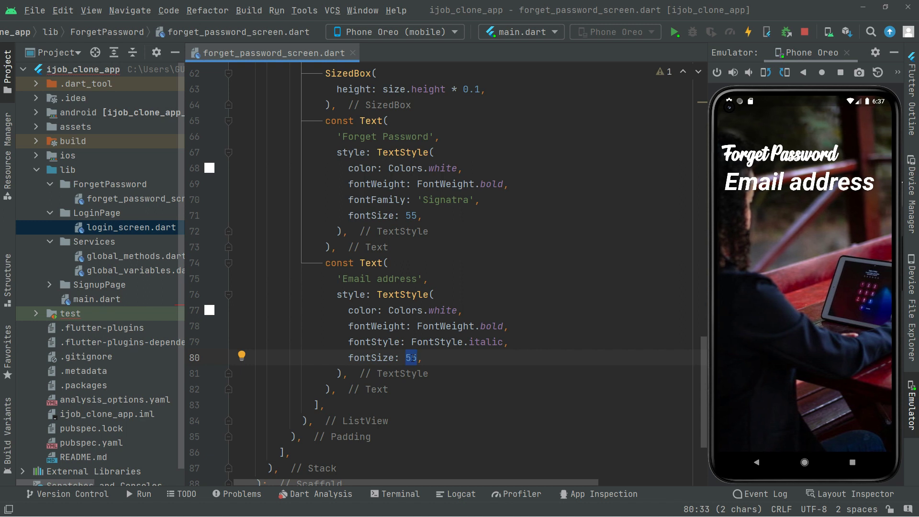
text(18)
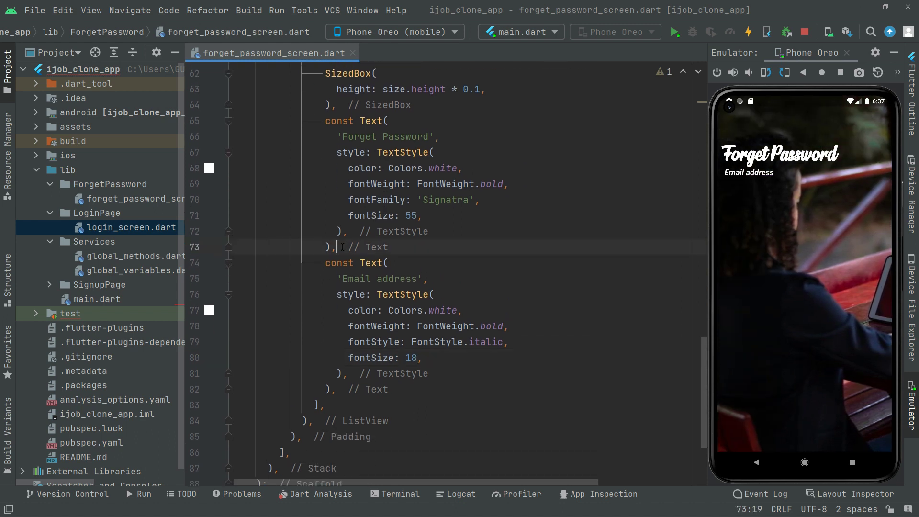
text(SizedBox(height: 2,),)
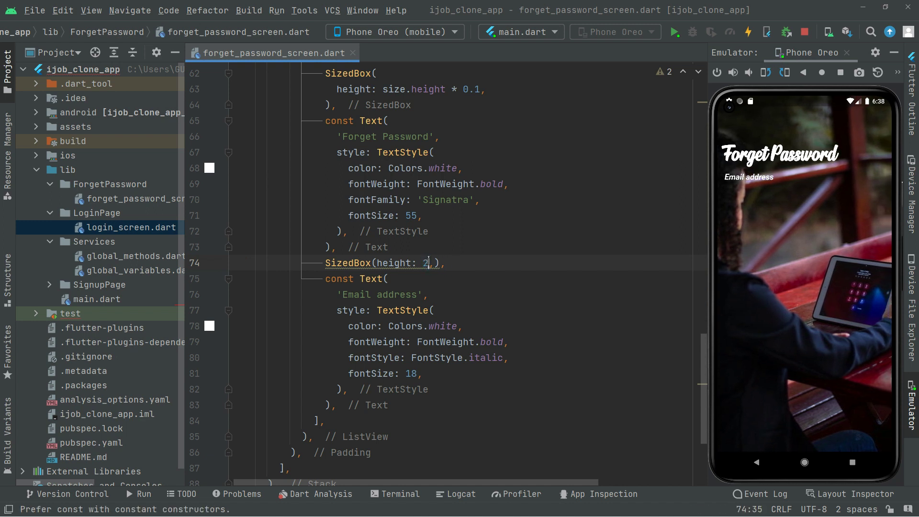
Step: Make the spacer SizedBox height 10 and hot reload, then select 'address' in the label
text(0)
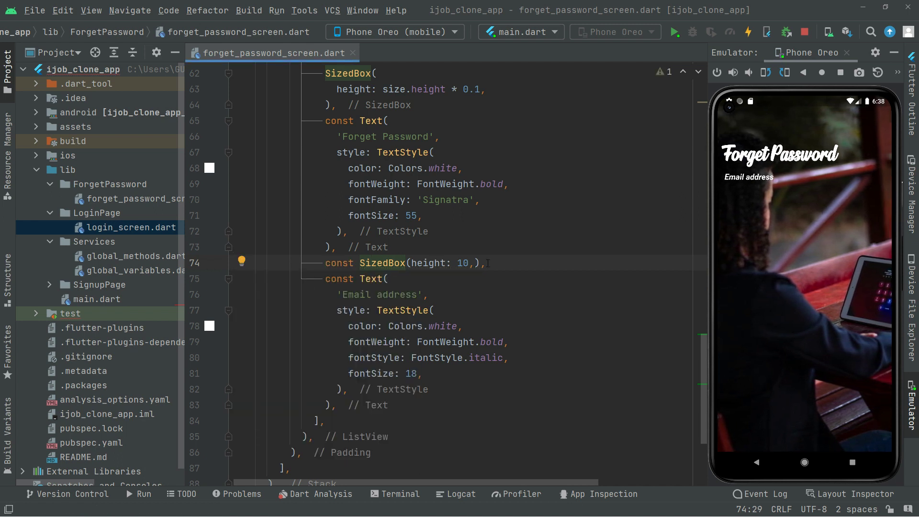
scroll(up, 3)
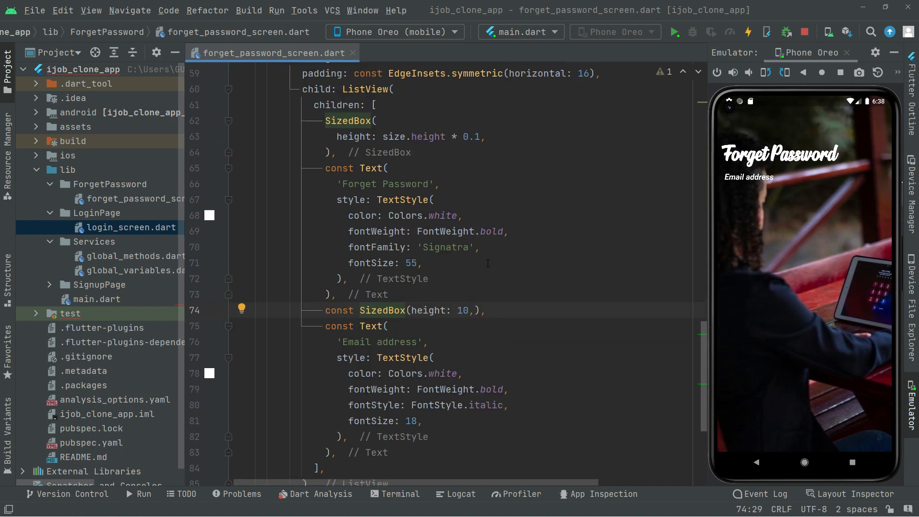
scroll(down, 3)
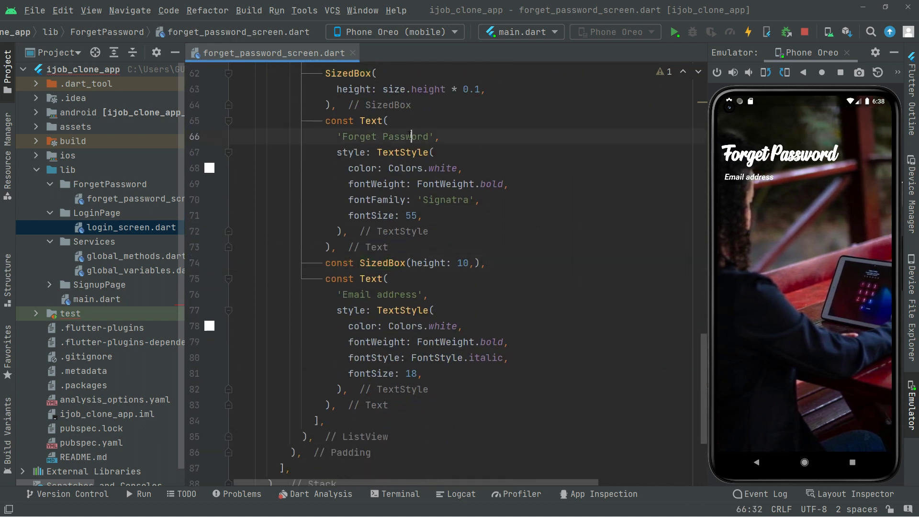
double_click(398, 293)
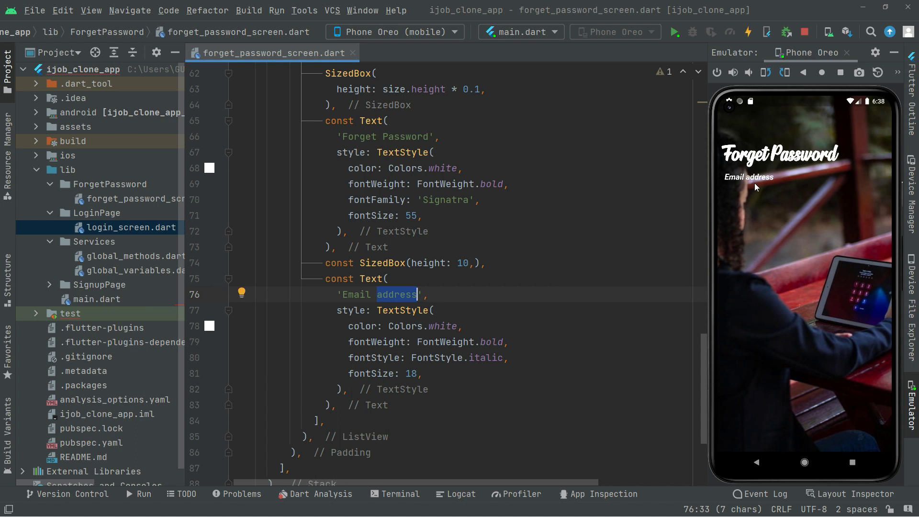